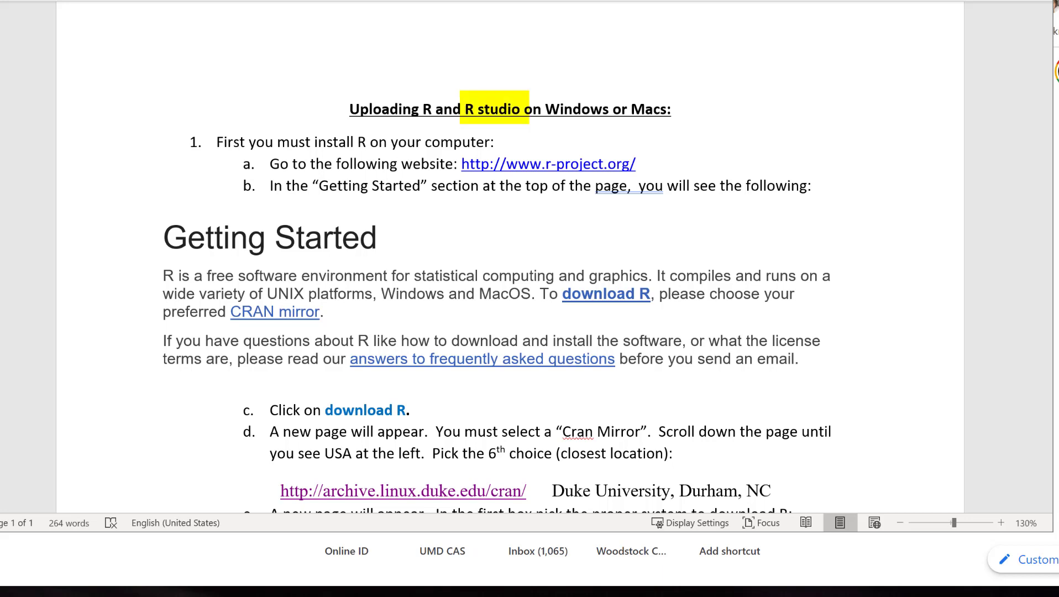
{"action": "left_click", "coordinate": [493, 108]}
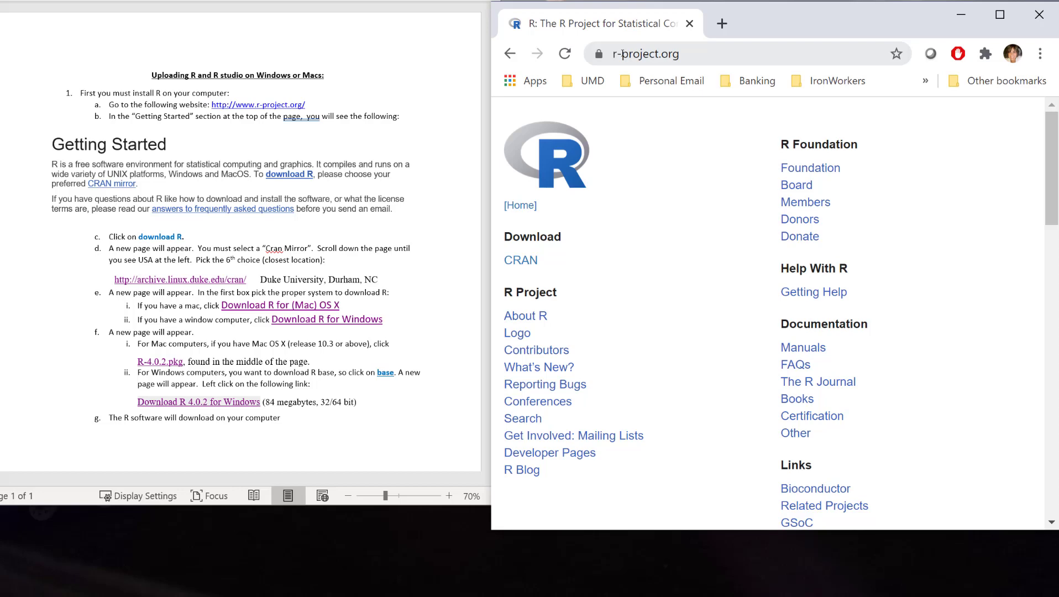
{"action": "mouse_move", "coordinate": [499, 168]}
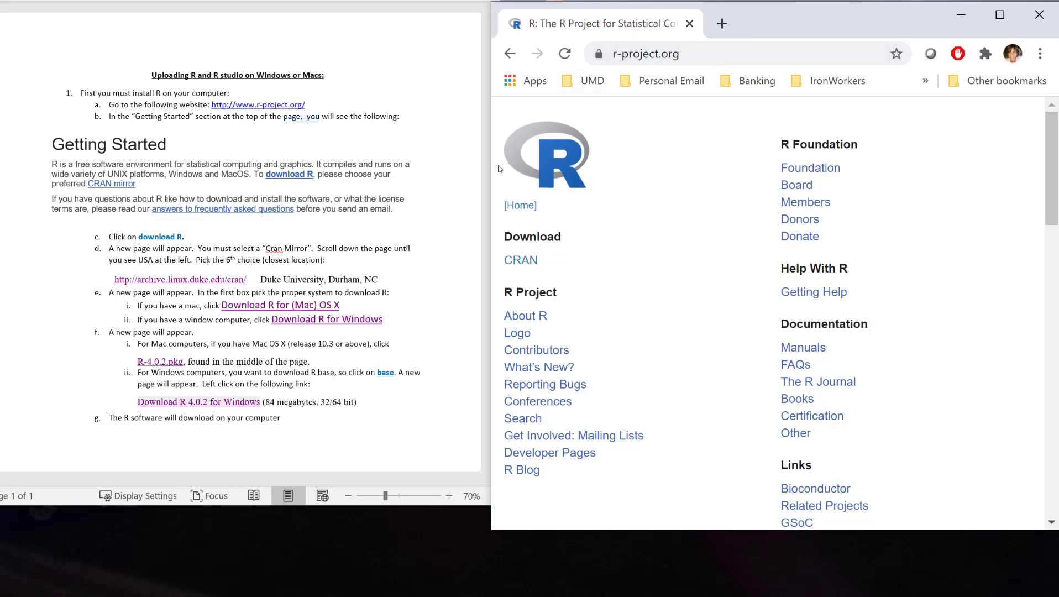
{"action": "scroll", "scroll_direction": "down", "scroll_amount": 3}
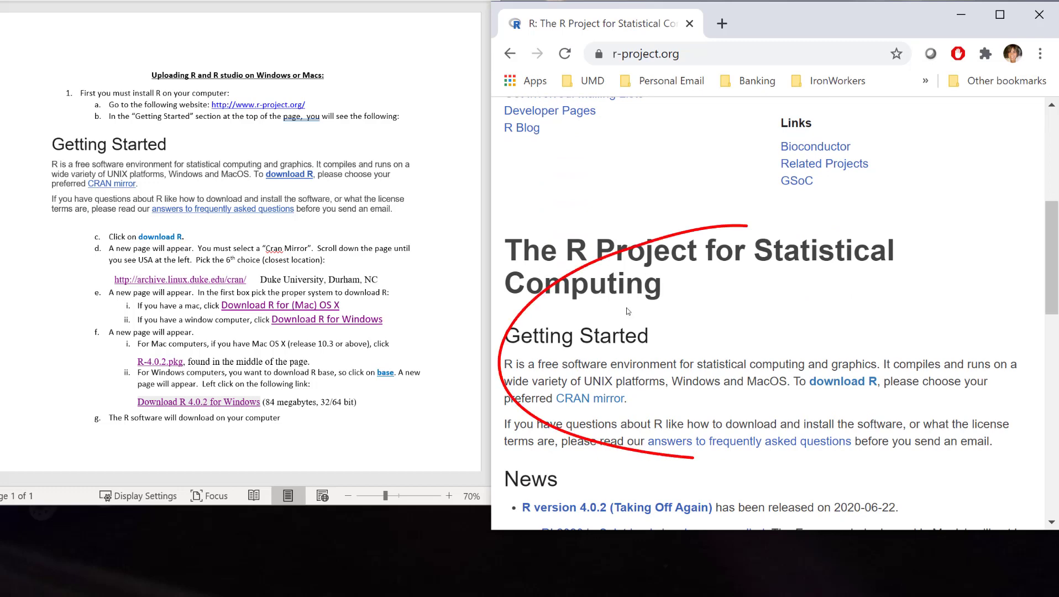
{"action": "scroll", "scroll_direction": "down", "scroll_amount": 3}
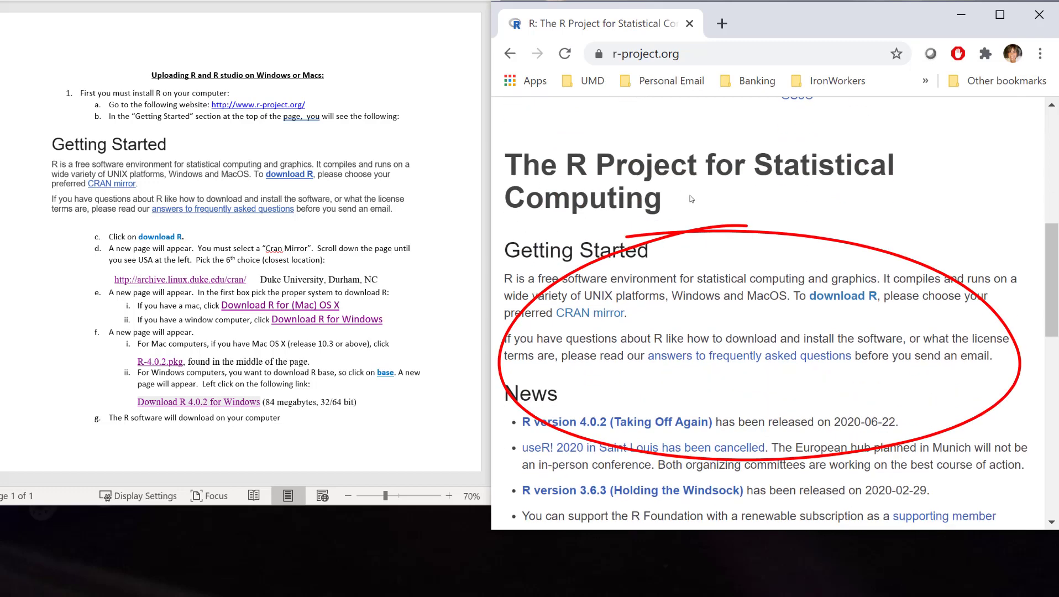
{"action": "mouse_move", "coordinate": [660, 229]}
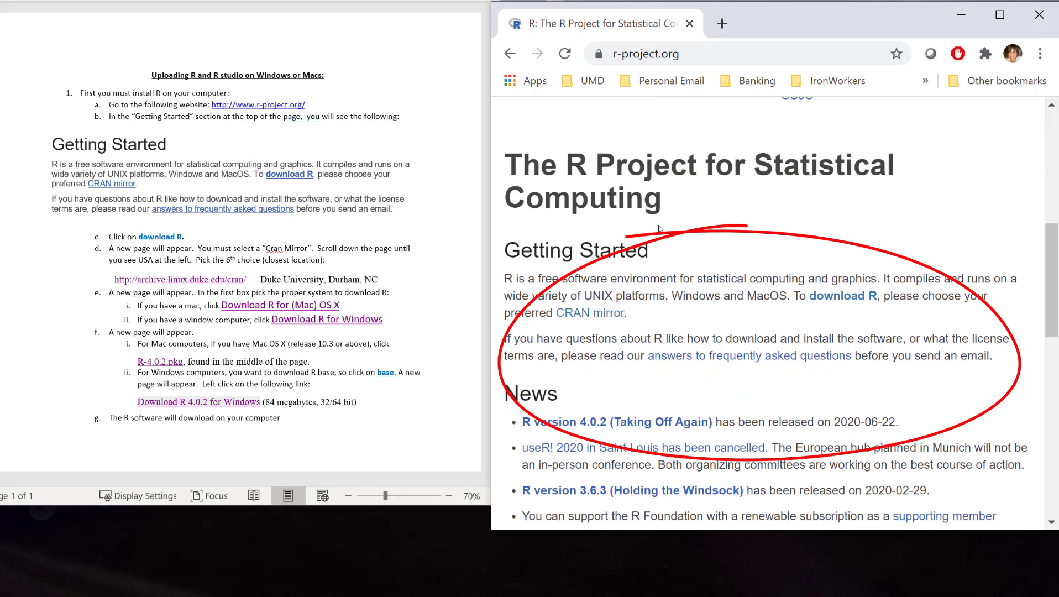
{"action": "scroll", "scroll_direction": "down", "scroll_amount": 3}
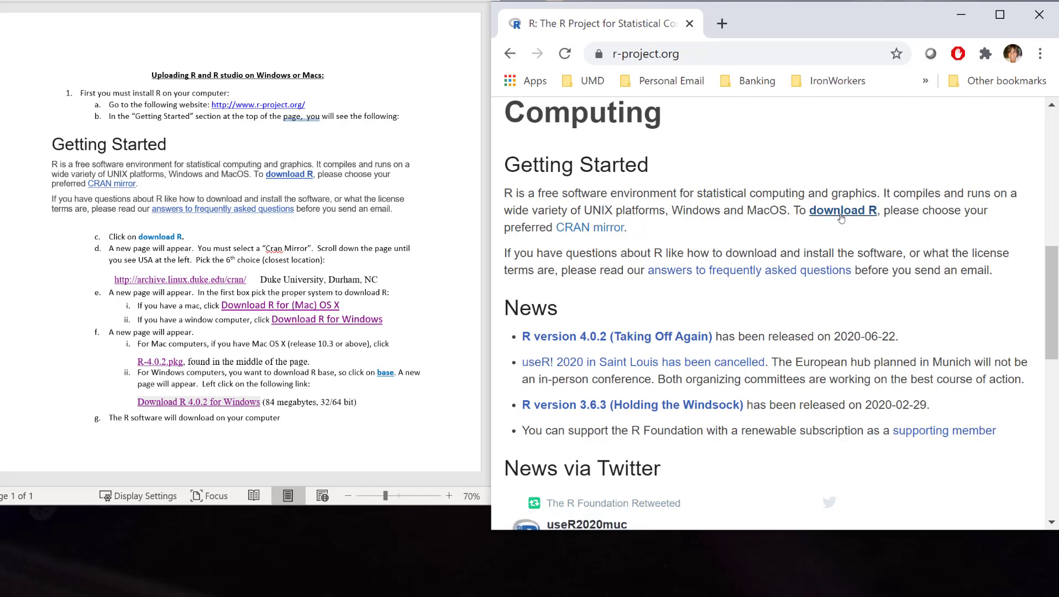
- Go to 'download R' and bring the USA CRAN mirrors, including Duke University, into view
{"action": "left_click", "coordinate": [843, 210]}
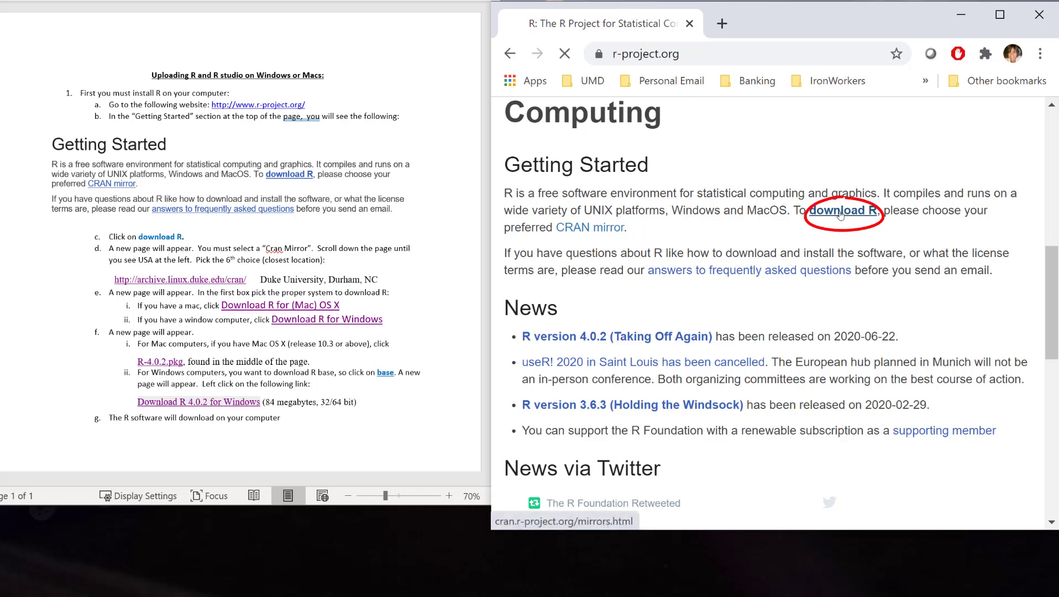
{"action": "left_click", "coordinate": [843, 210]}
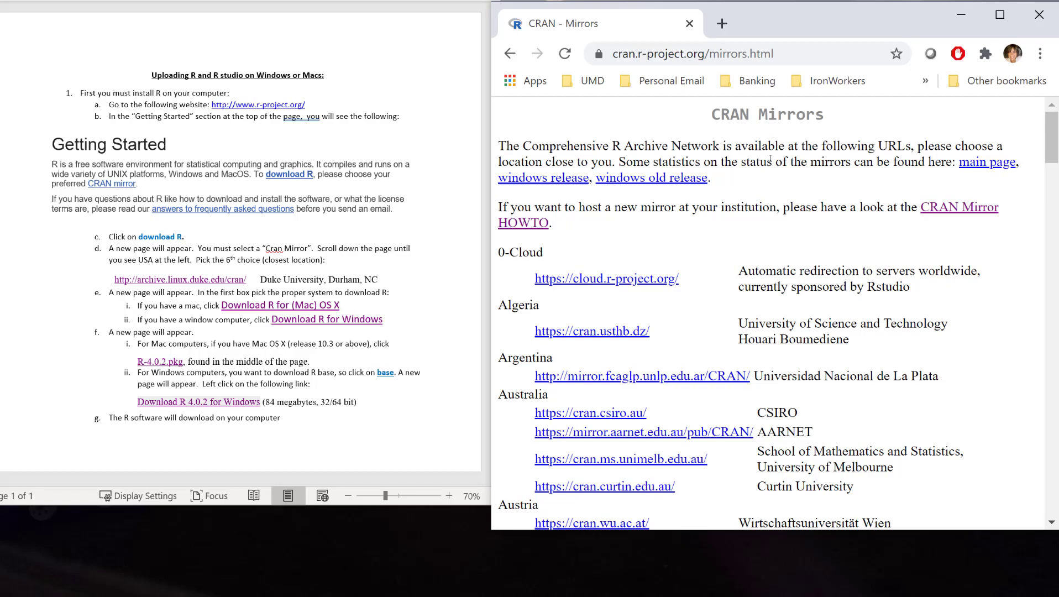
{"action": "scroll", "scroll_direction": "down", "scroll_amount": 3}
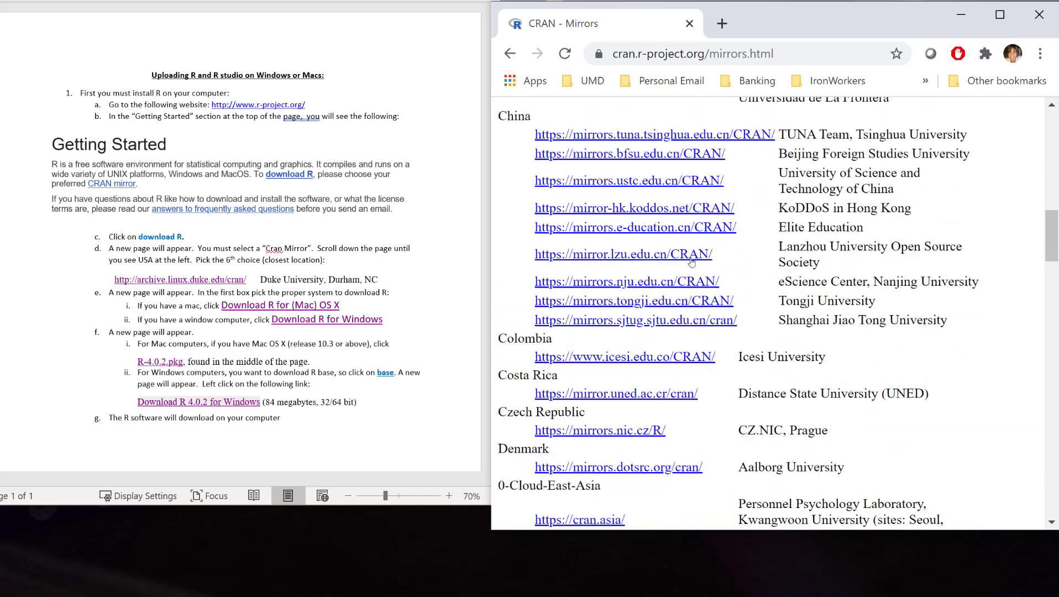
{"action": "scroll", "scroll_direction": "down", "scroll_amount": 3}
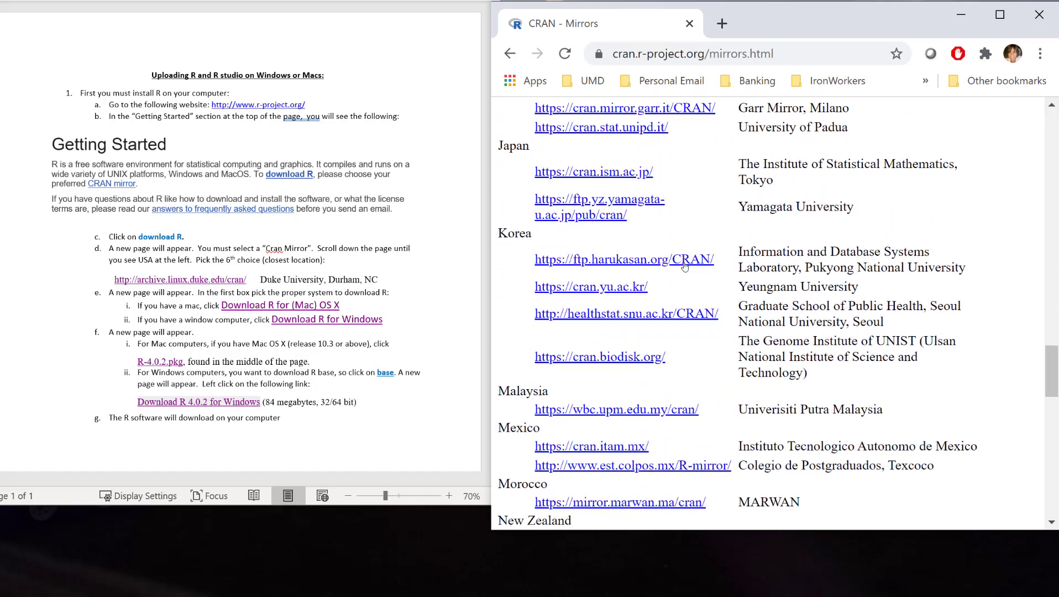
{"action": "scroll", "scroll_direction": "down", "scroll_amount": 3}
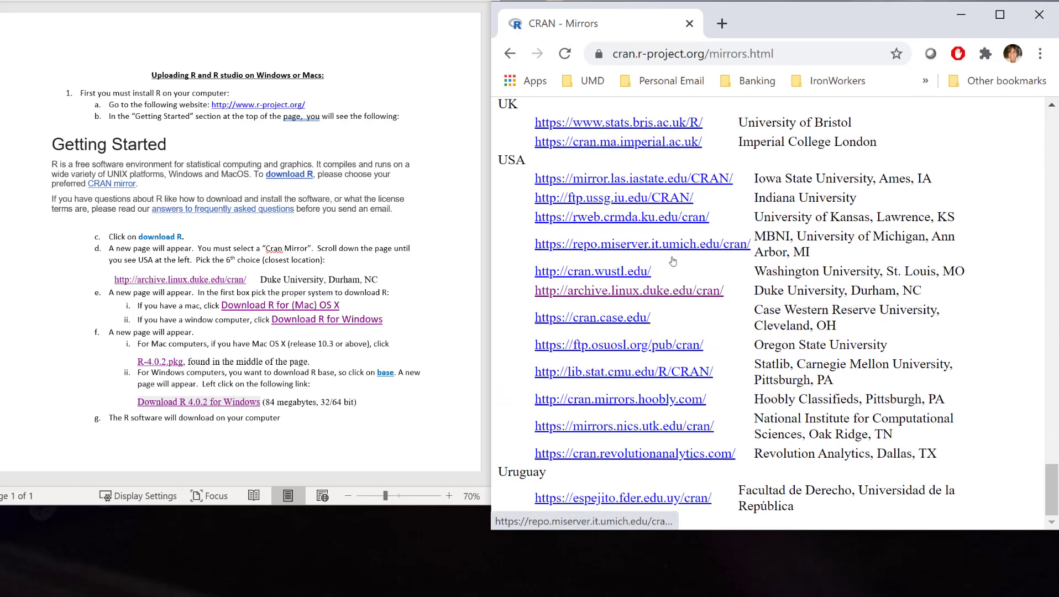
{"action": "mouse_move", "coordinate": [636, 294]}
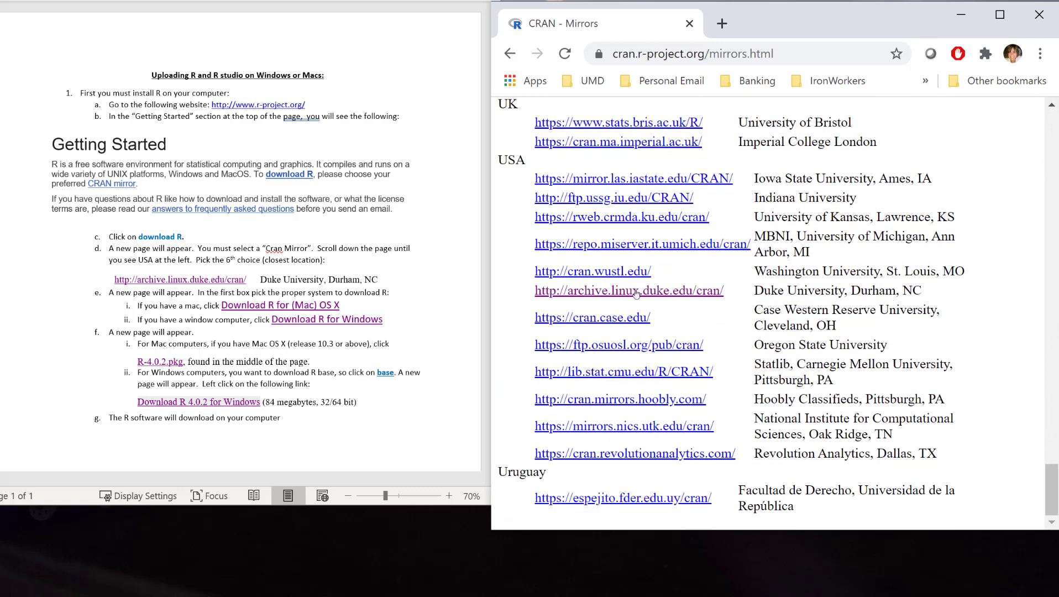
{"action": "mouse_move", "coordinate": [630, 291]}
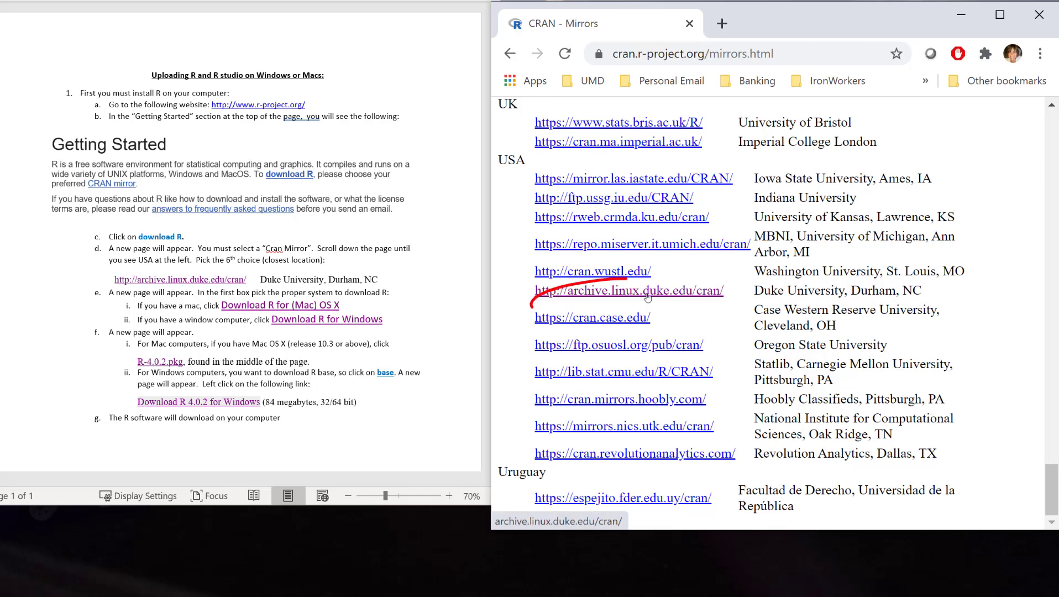
- Open the Duke University CRAN mirror and its 'Download R for Windows' page
{"action": "left_click", "coordinate": [628, 291]}
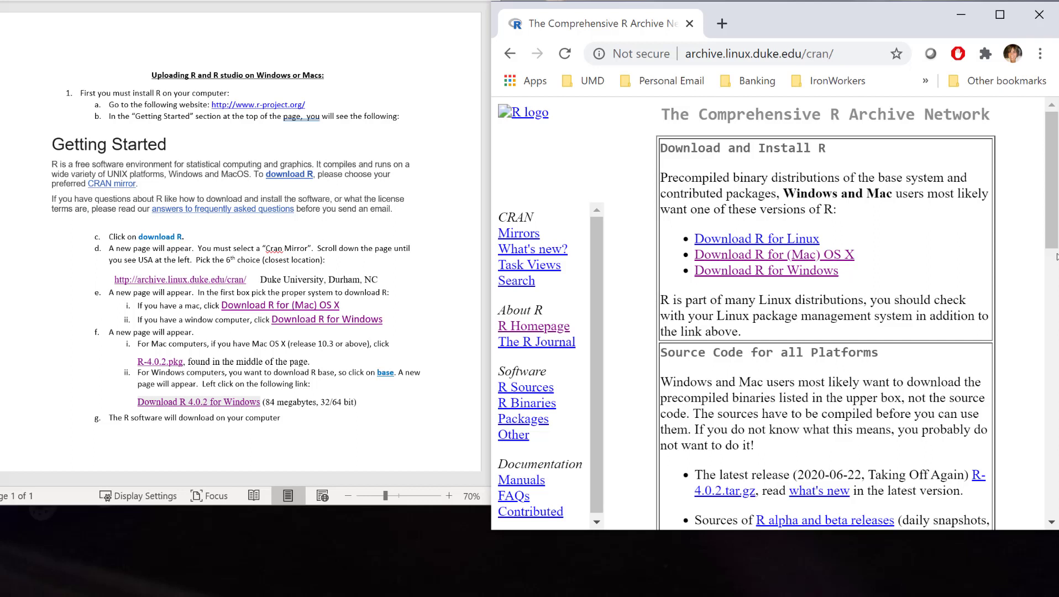
{"action": "mouse_move", "coordinate": [928, 285]}
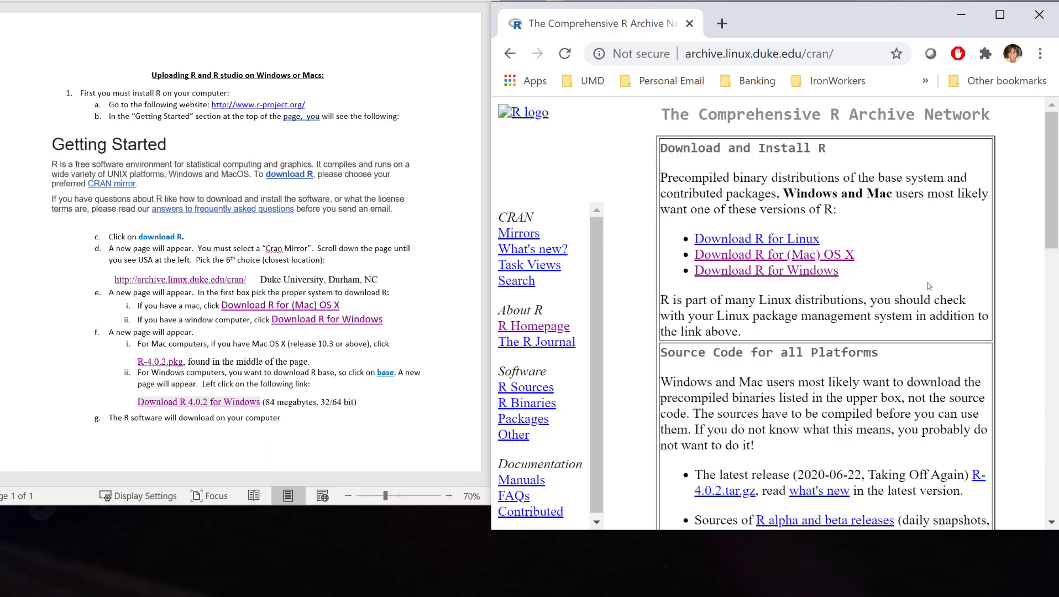
{"action": "mouse_move", "coordinate": [782, 288]}
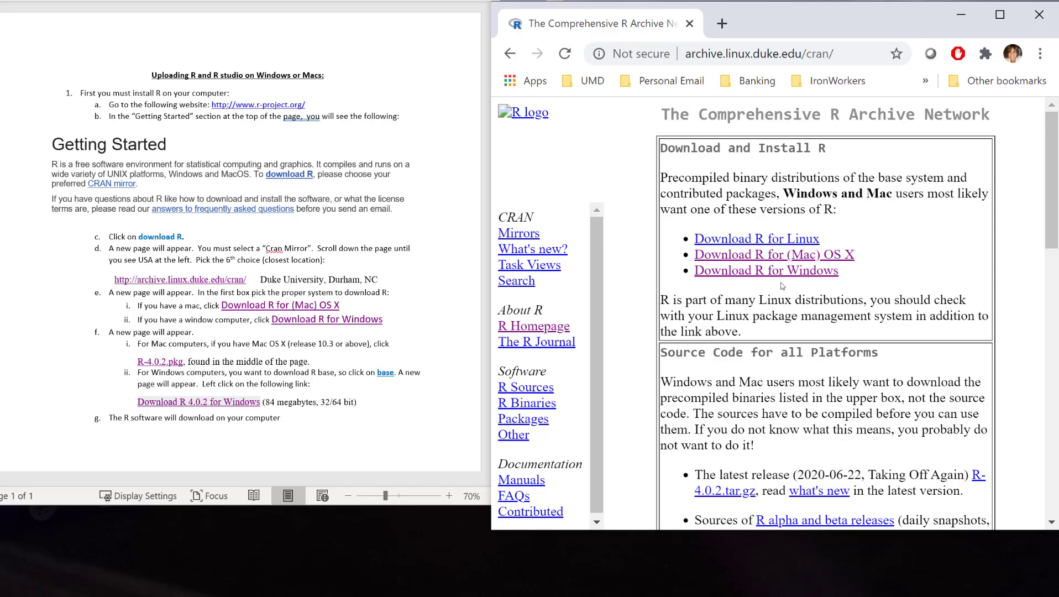
{"action": "mouse_move", "coordinate": [768, 270]}
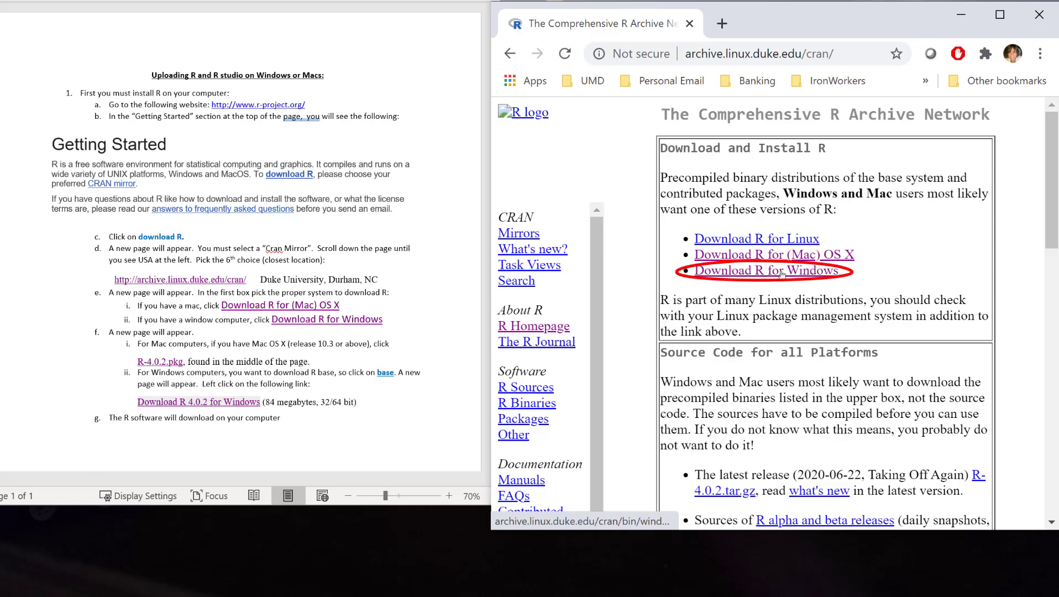
{"action": "left_click", "coordinate": [762, 270]}
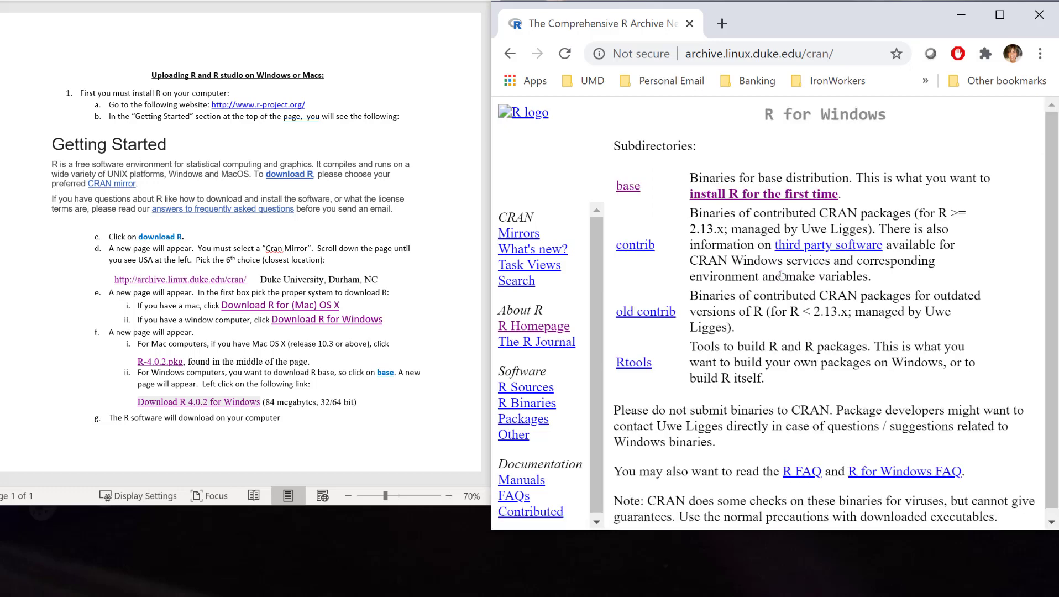
{"action": "mouse_move", "coordinate": [640, 279]}
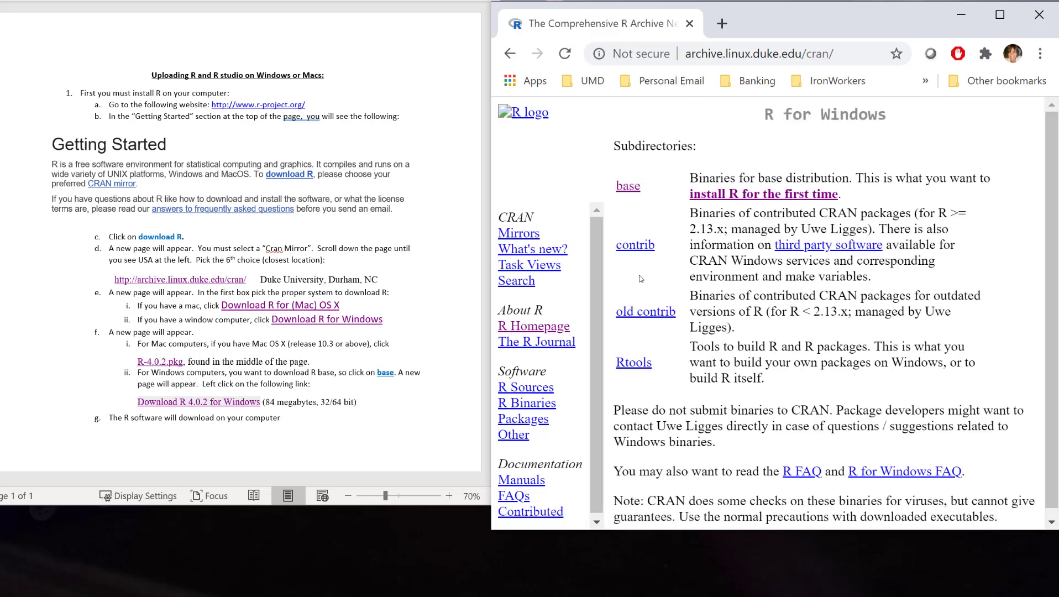
{"action": "mouse_move", "coordinate": [762, 208]}
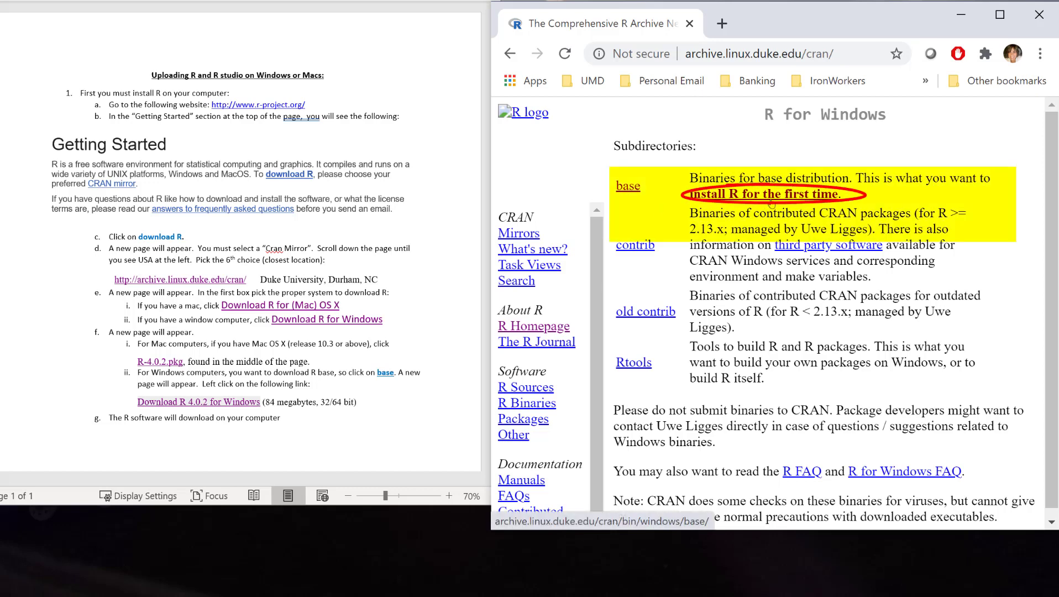
- From the 'base' subdirectory, download the R 4.0.2 for Windows installer
{"action": "left_click", "coordinate": [628, 185]}
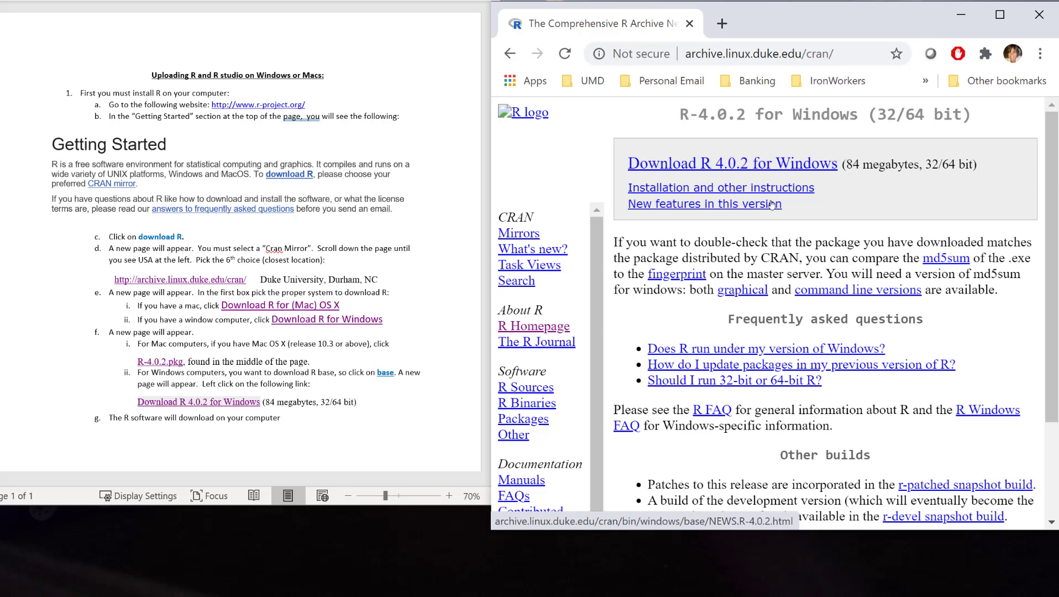
{"action": "mouse_move", "coordinate": [706, 173]}
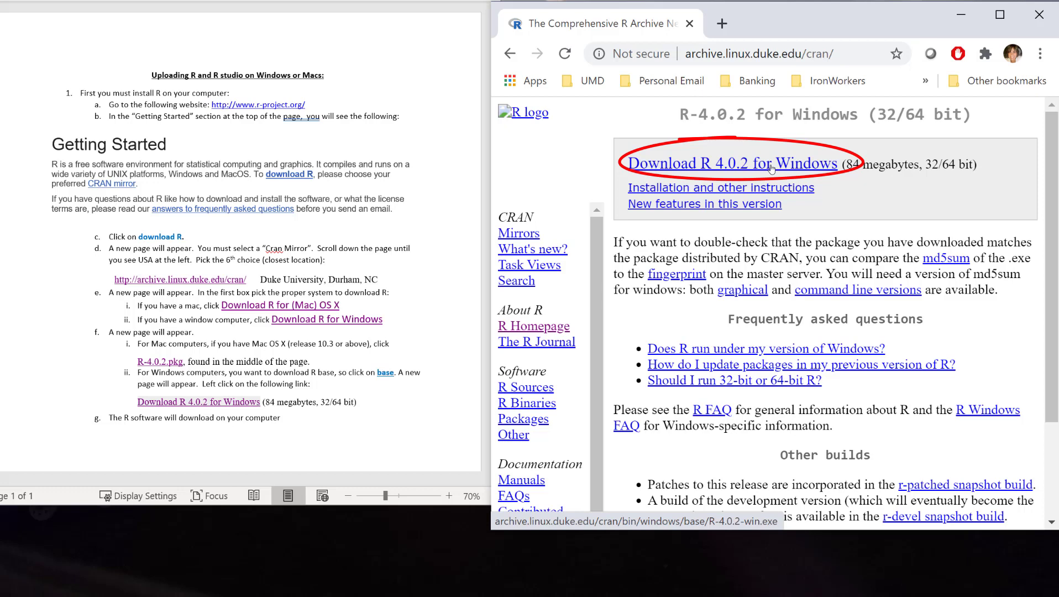
{"action": "left_click", "coordinate": [732, 163]}
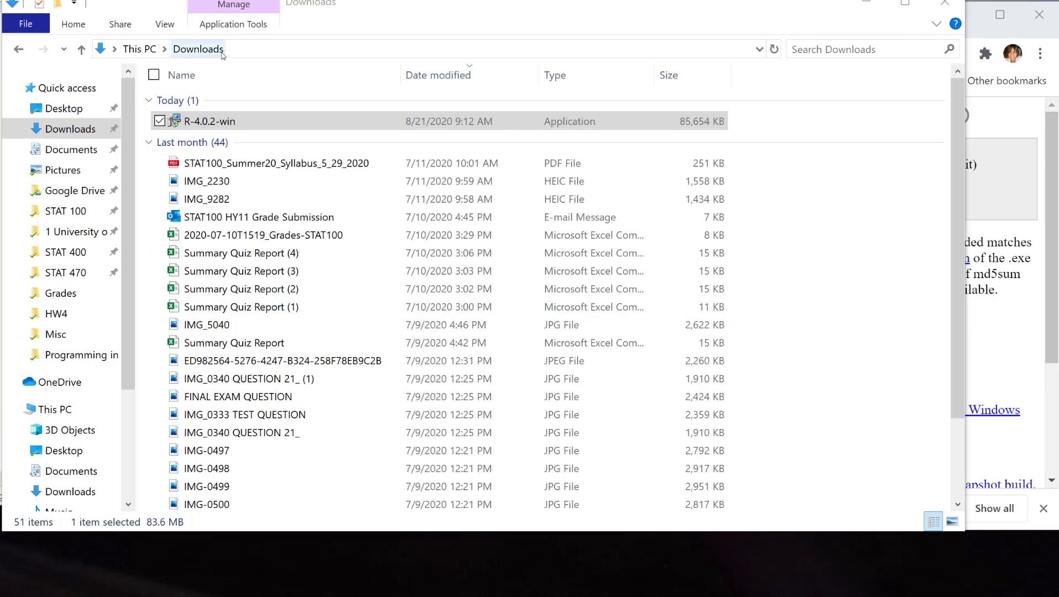
- Launch R-4.0.2-win from the Downloads folder to start its setup wizard
{"action": "left_click", "coordinate": [209, 120]}
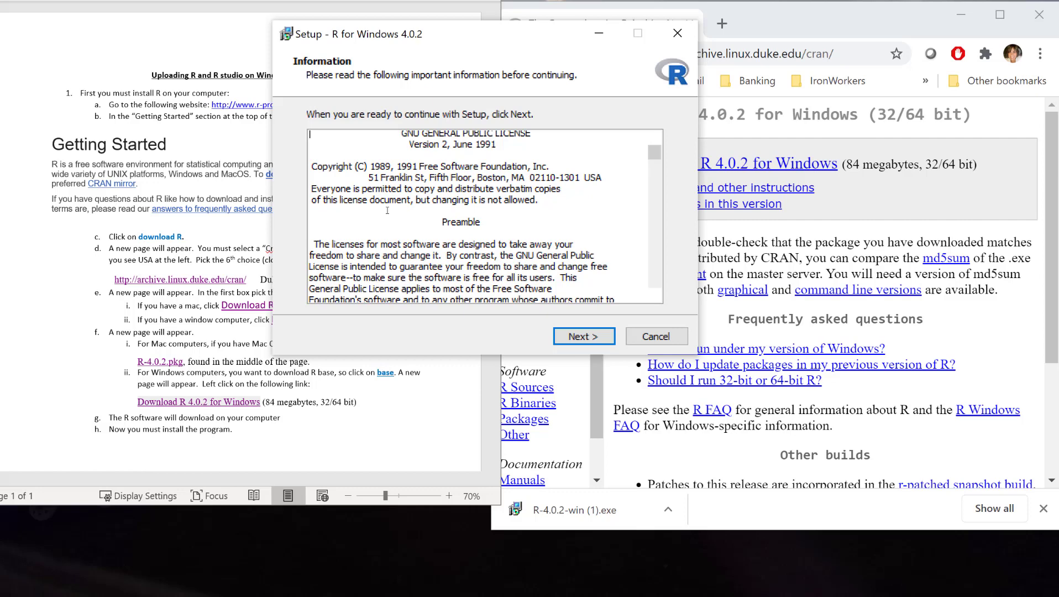
- Accept the license, default folder, components, startup options and Start Menu folder R
{"action": "scroll", "scroll_direction": "down", "scroll_amount": 3}
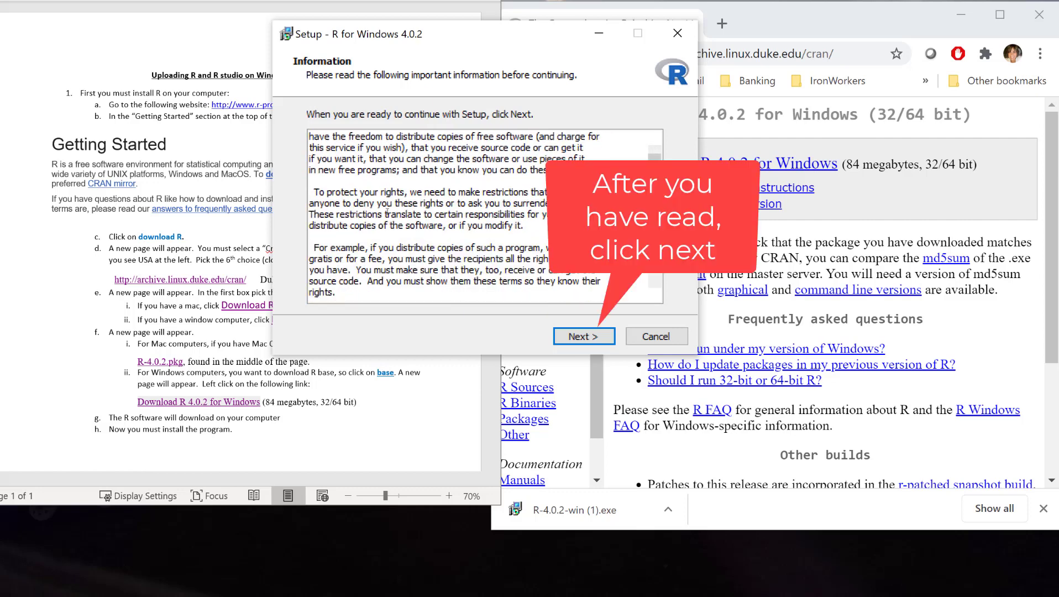
{"action": "left_click", "coordinate": [583, 336]}
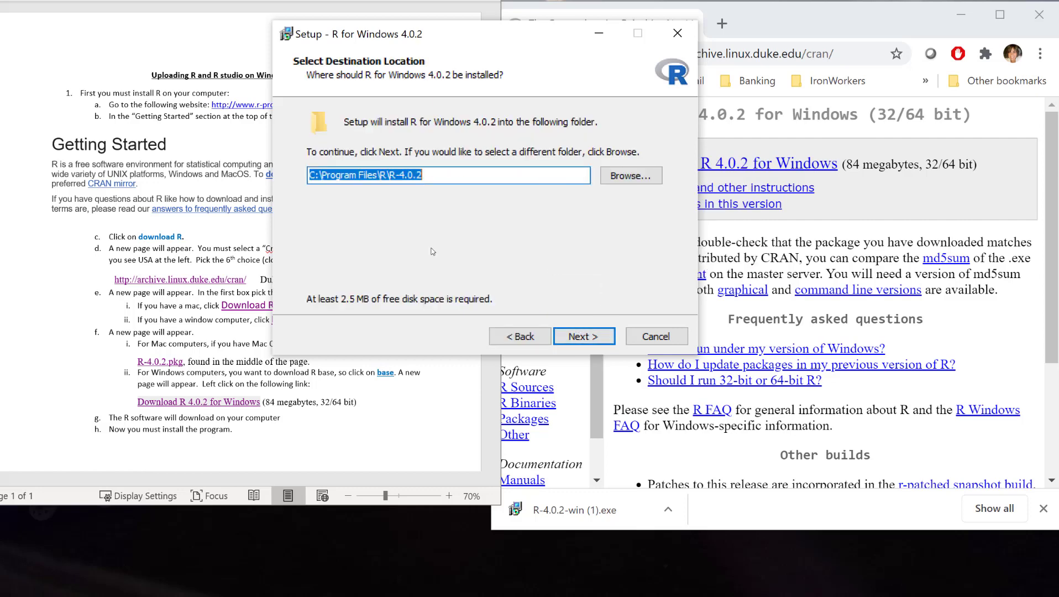
{"action": "mouse_move", "coordinate": [358, 216]}
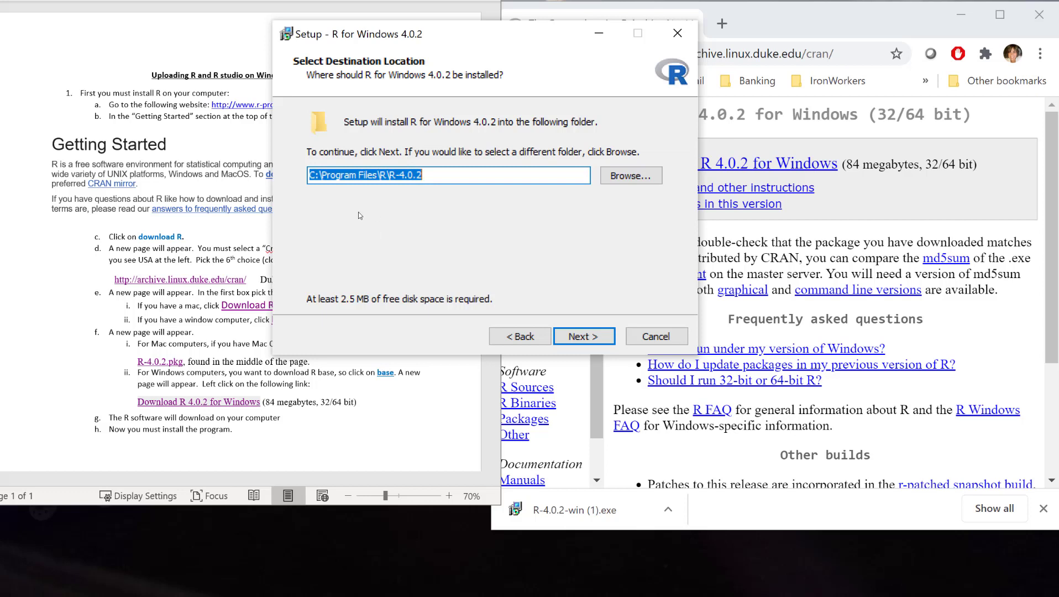
{"action": "mouse_move", "coordinate": [464, 244]}
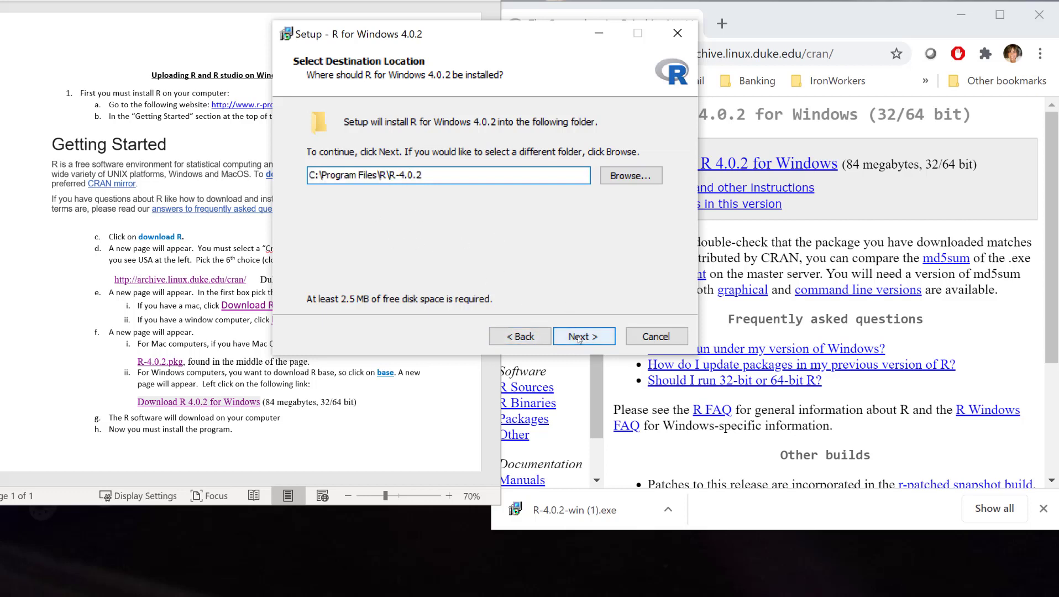
{"action": "left_click", "coordinate": [583, 336]}
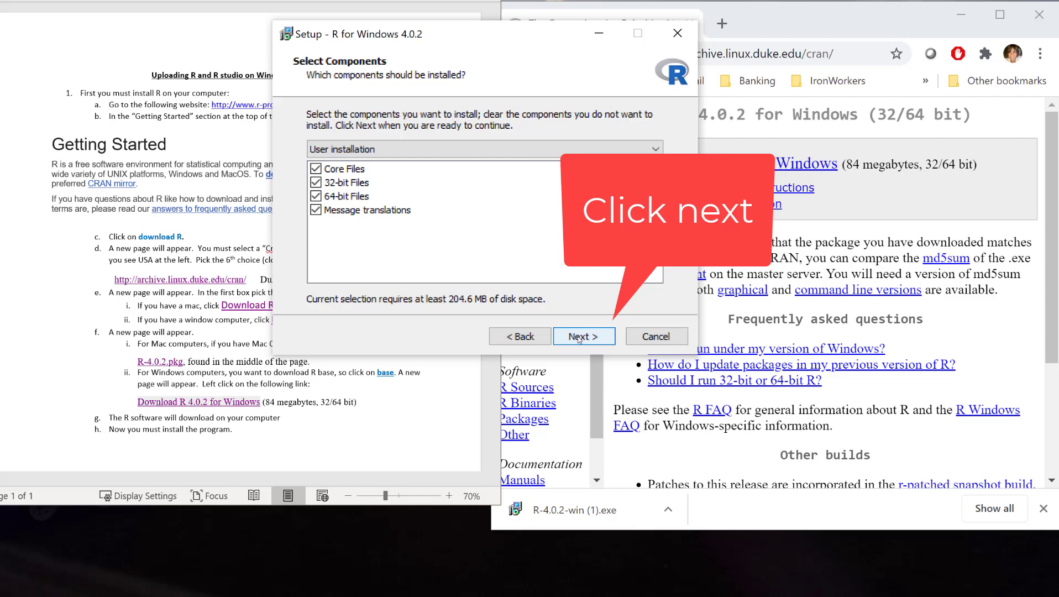
{"action": "left_click", "coordinate": [582, 336]}
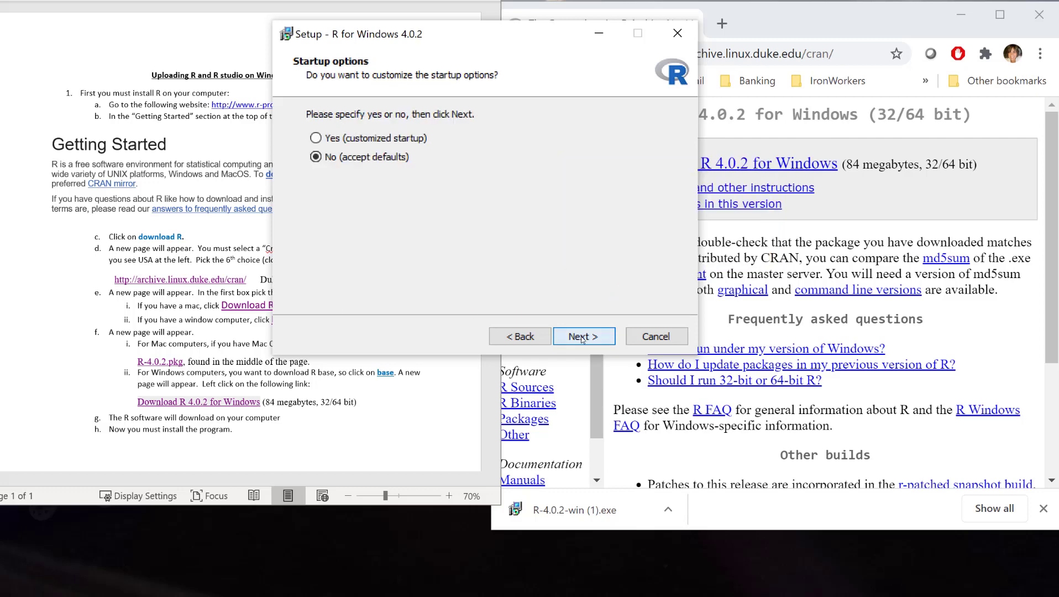
{"action": "left_click", "coordinate": [583, 337]}
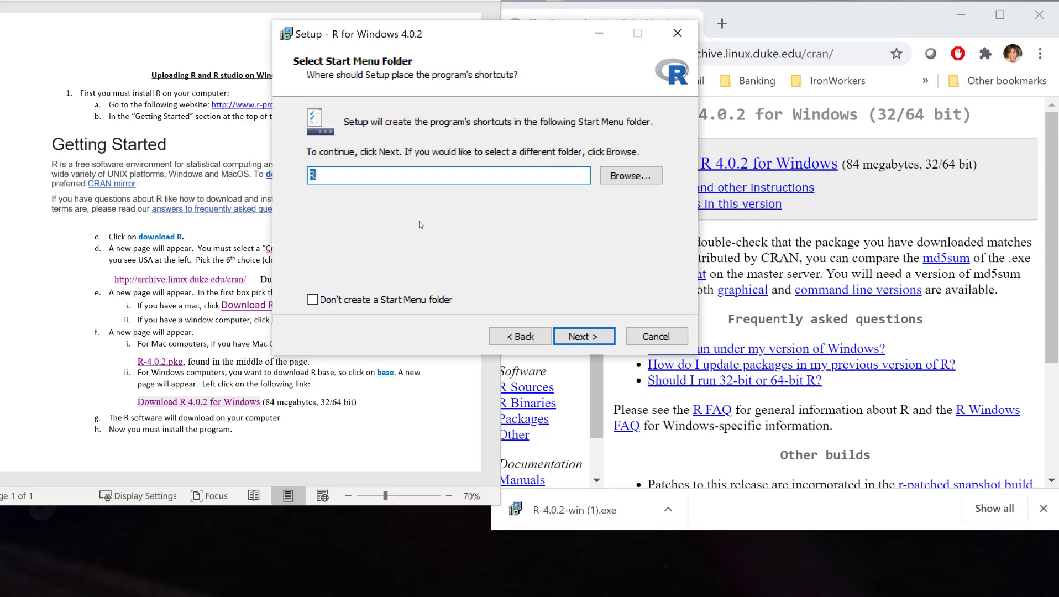
{"action": "mouse_move", "coordinate": [374, 148]}
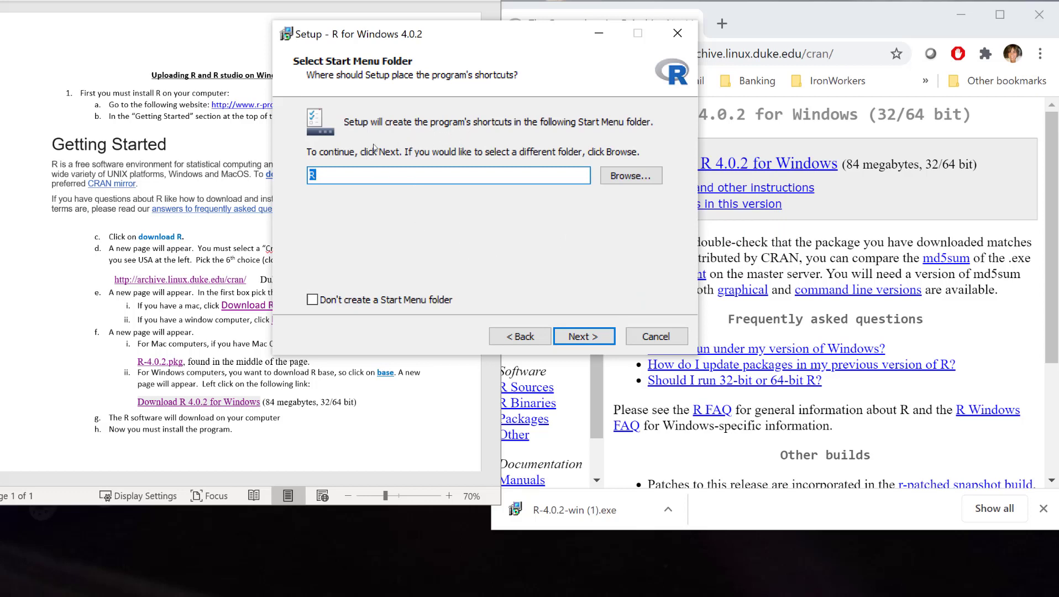
{"action": "mouse_move", "coordinate": [404, 242]}
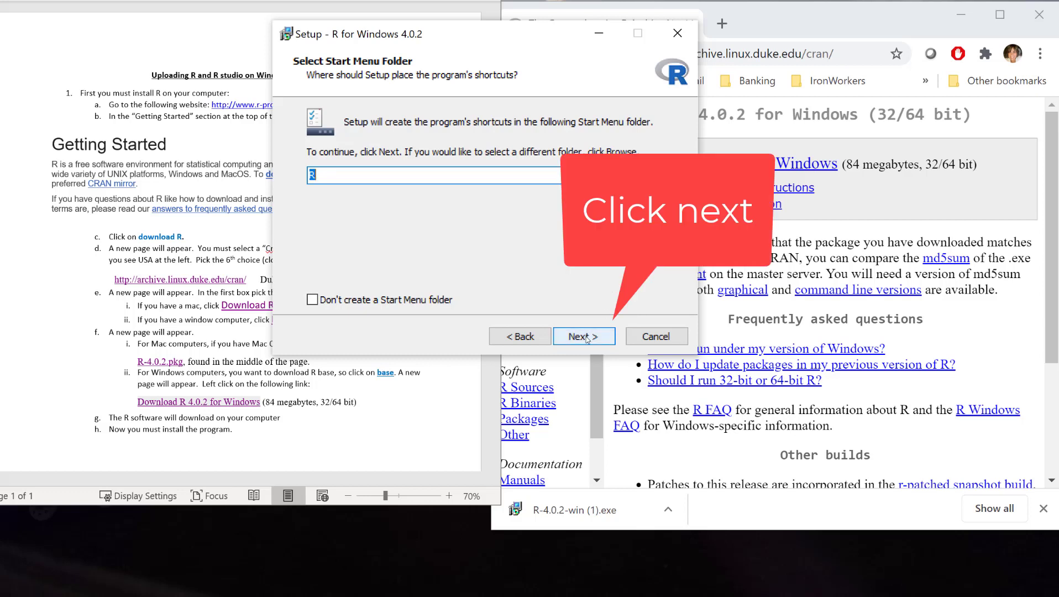
{"action": "left_click", "coordinate": [583, 336]}
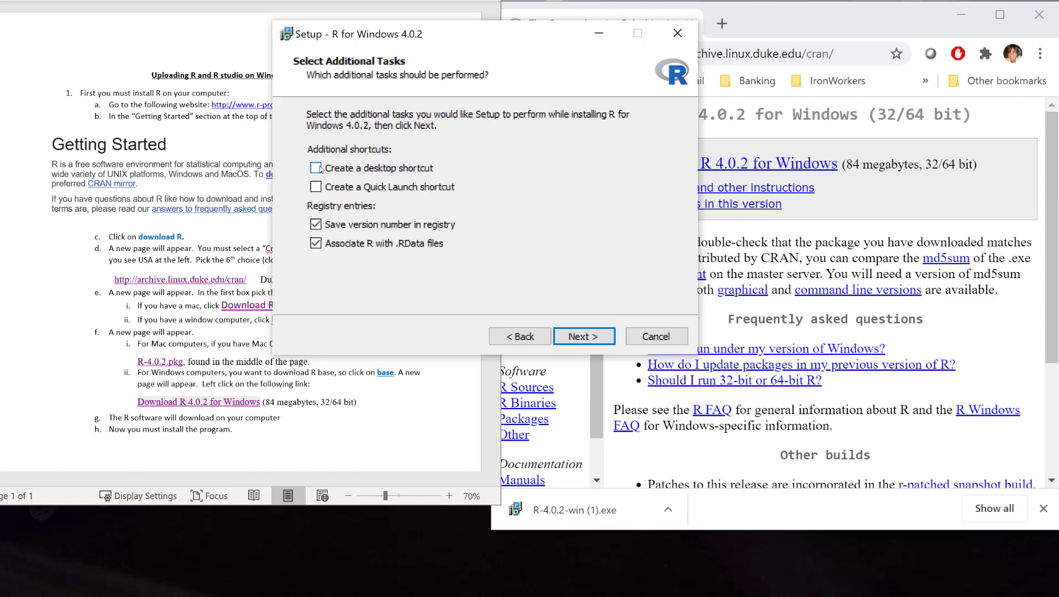
- Add a desktop shortcut, run the R 4.0.2 installation and finish the wizard
{"action": "left_click", "coordinate": [315, 167]}
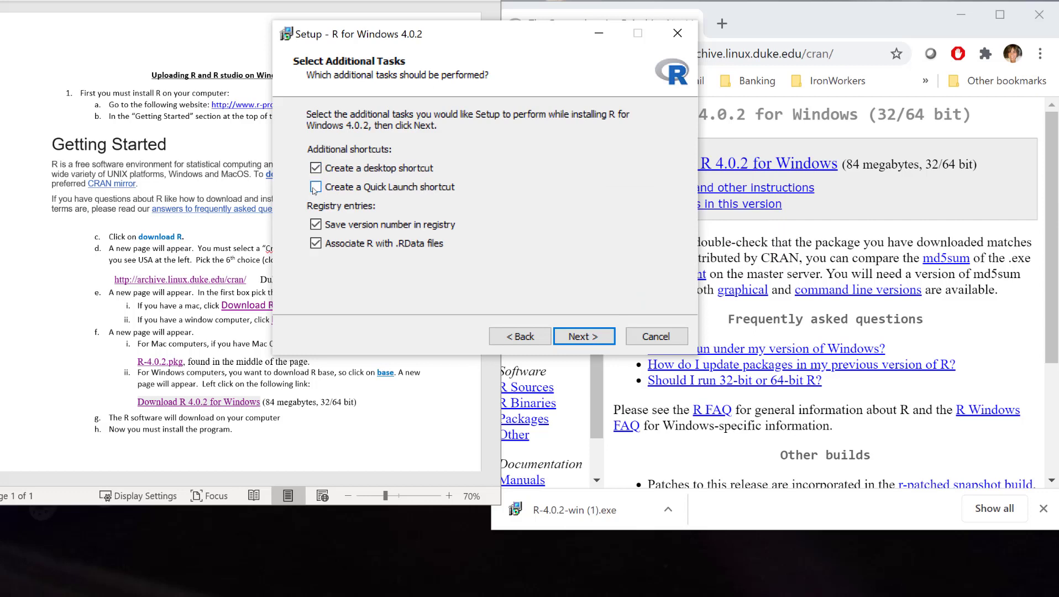
{"action": "left_click", "coordinate": [584, 336]}
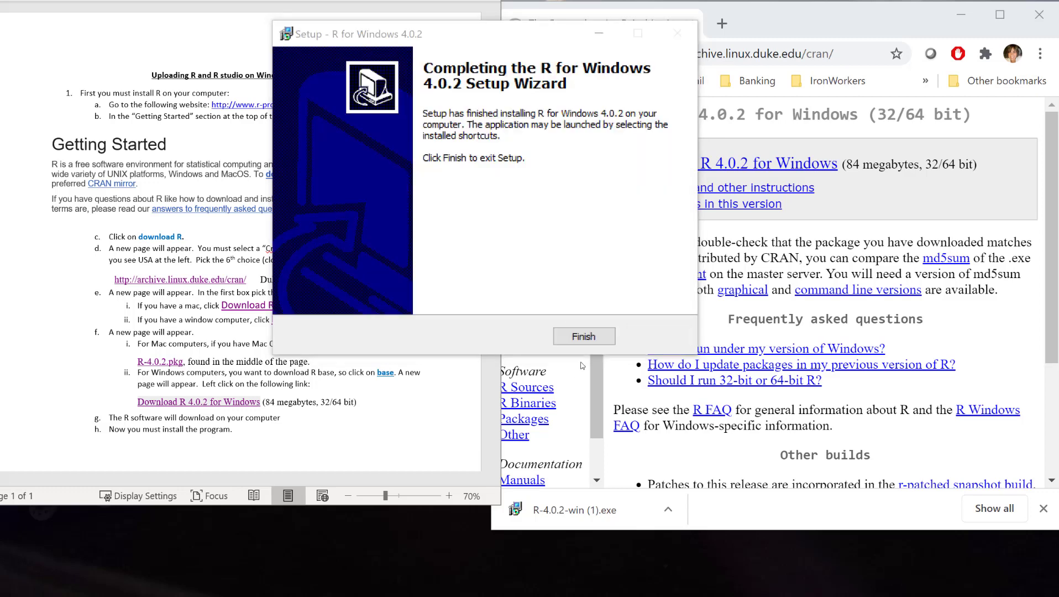
{"action": "left_click", "coordinate": [583, 336]}
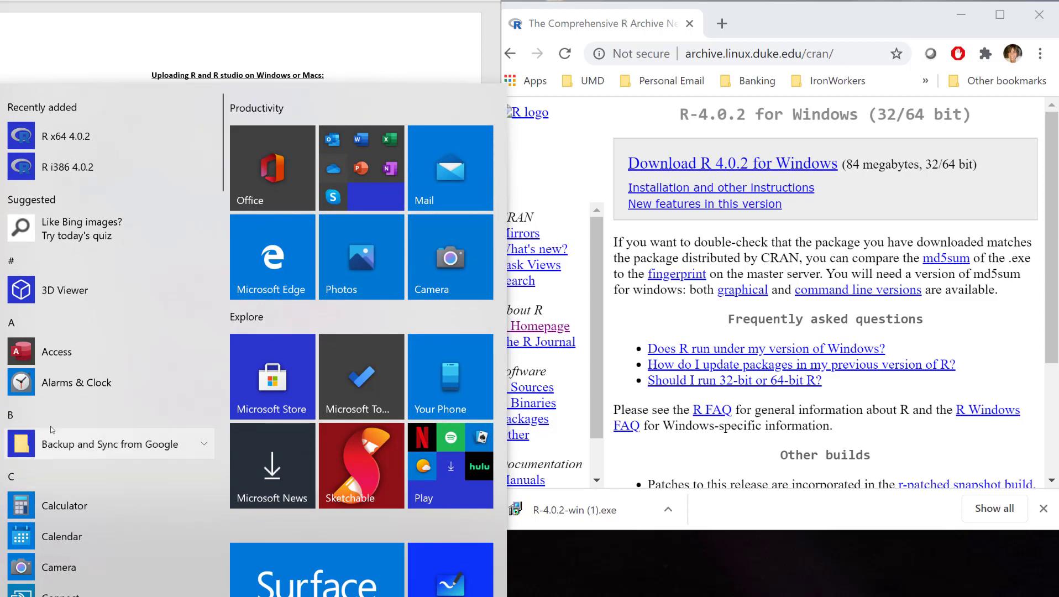
{"action": "mouse_move", "coordinate": [105, 312]}
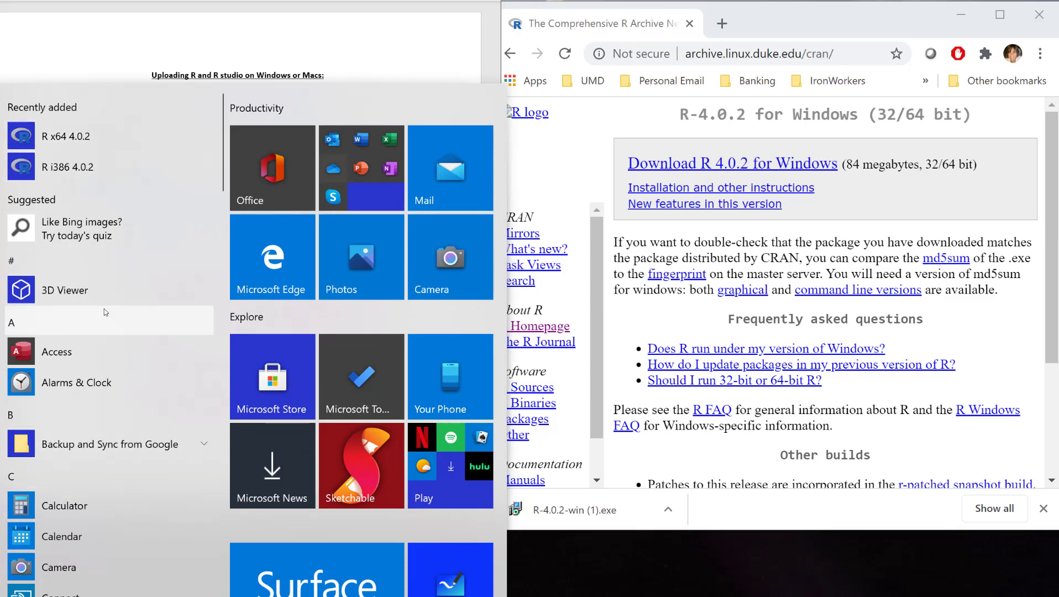
- Scroll the Start menu app list down to the R entries
{"action": "scroll", "scroll_direction": "down", "scroll_amount": 3}
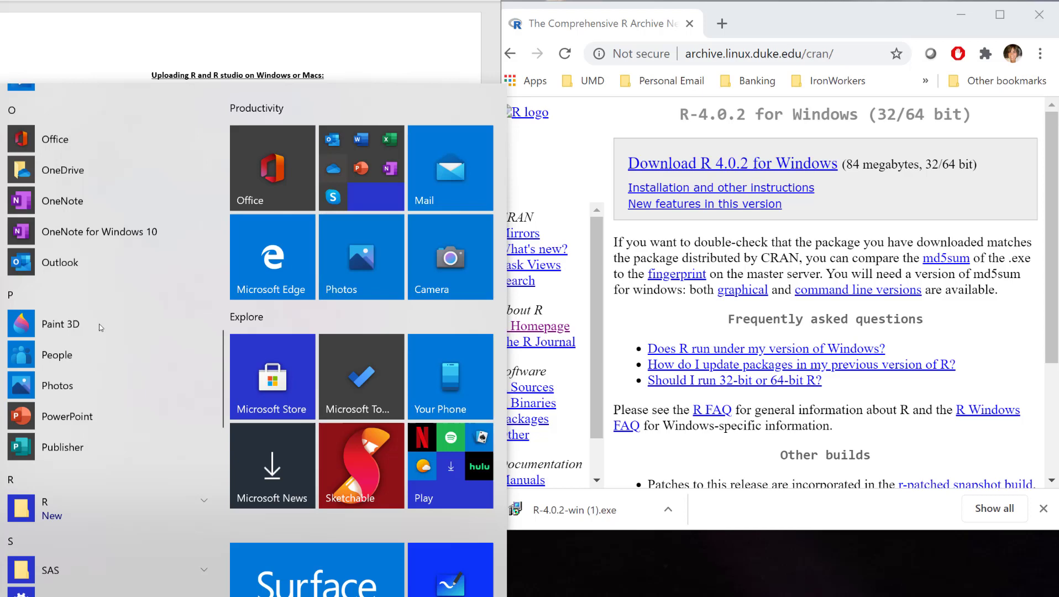
{"action": "scroll", "scroll_direction": "down", "scroll_amount": 3}
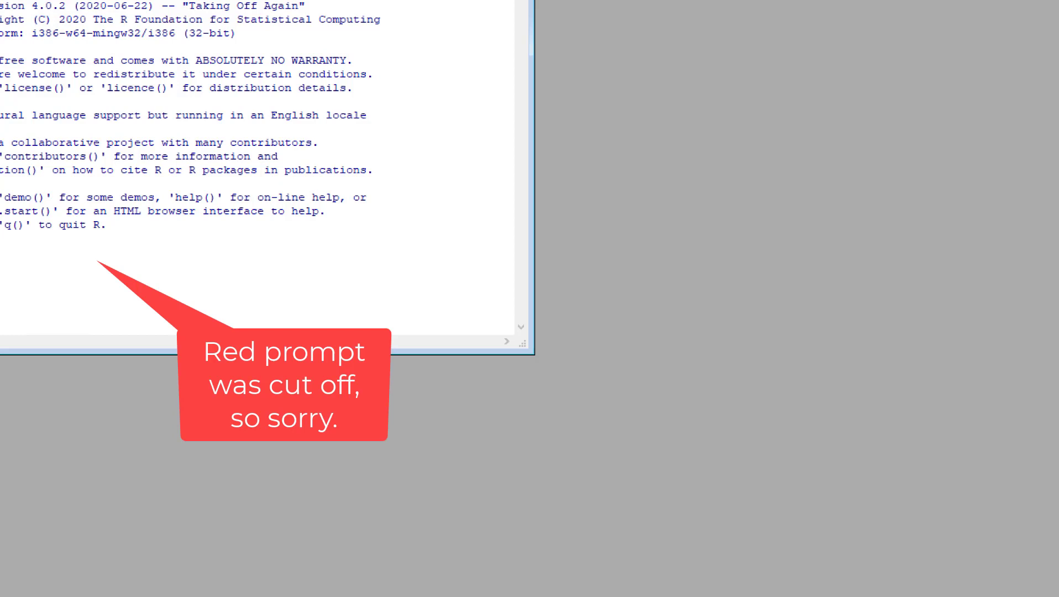
{"action": "mouse_move", "coordinate": [50, 320]}
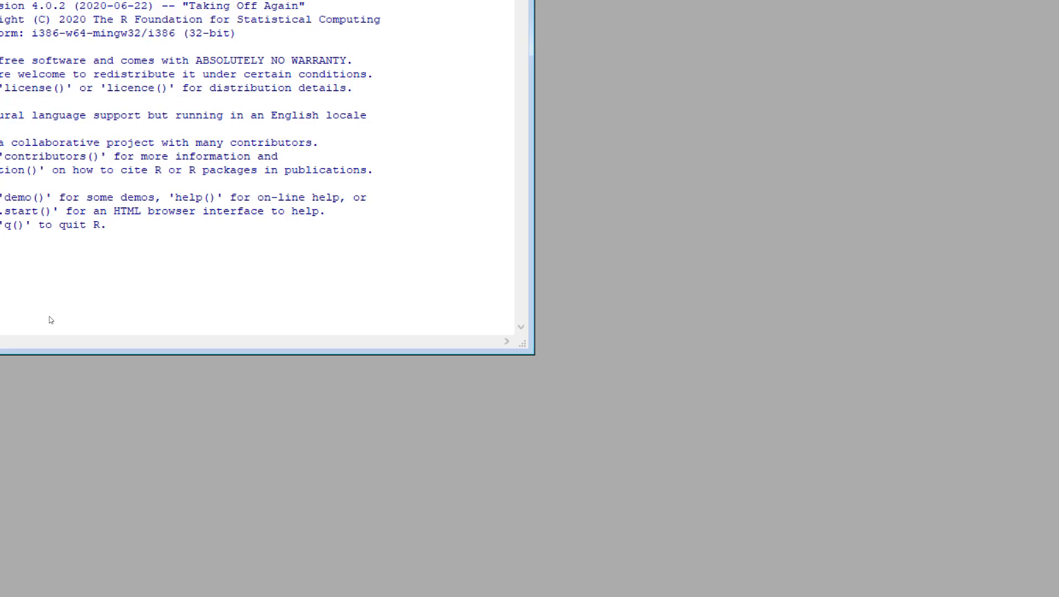
{"action": "mouse_move", "coordinate": [92, 240]}
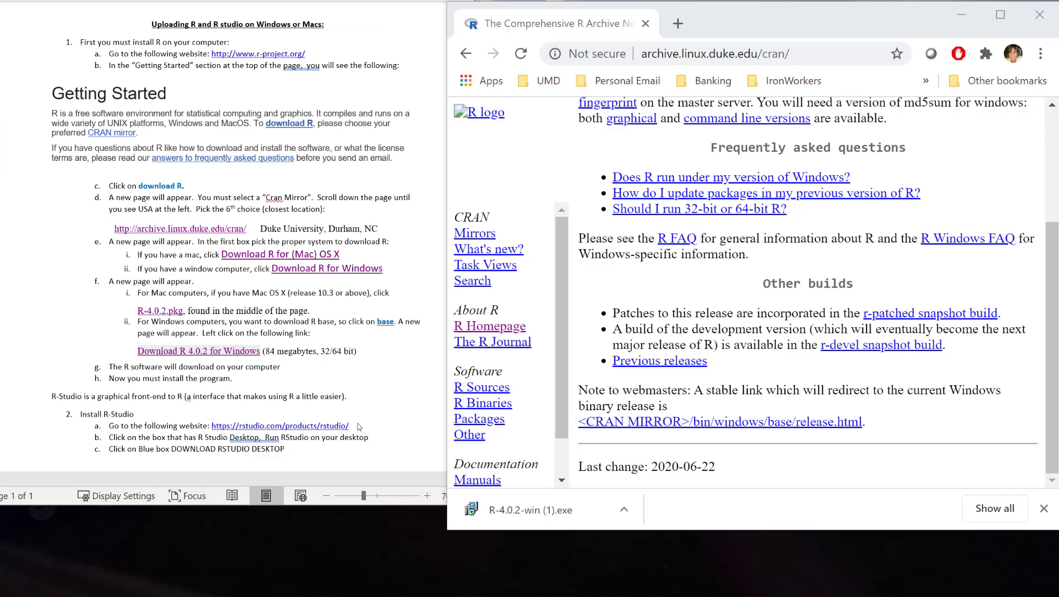
- On rstudio.com choose RStudio Desktop Free and download the 1.3.1073 Windows installer
{"action": "left_click", "coordinate": [678, 23]}
{"action": "type", "text": "rstudio.com/products/rstudio/download/"}
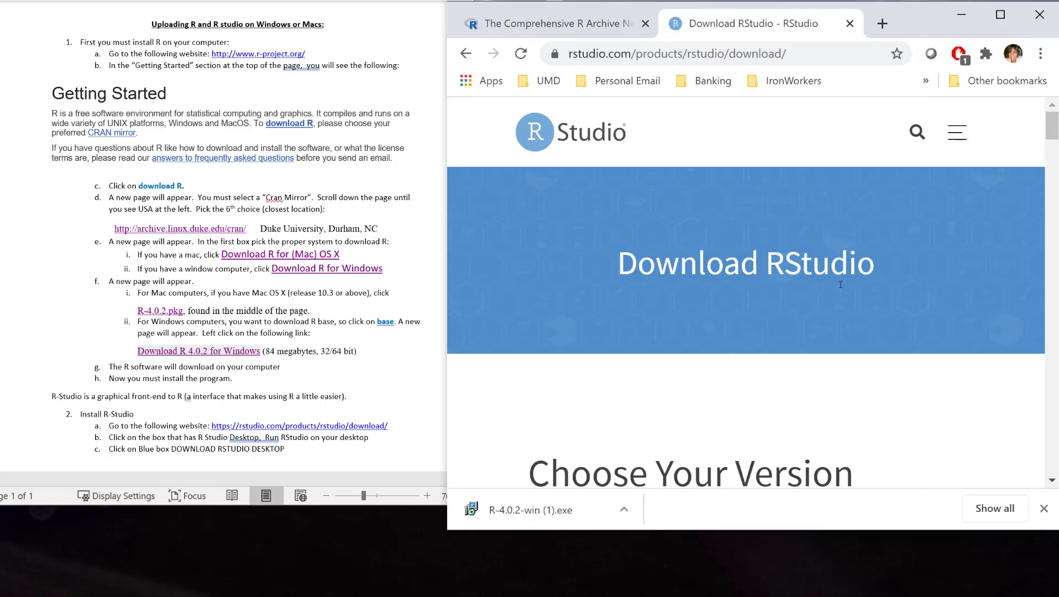
{"action": "scroll", "scroll_direction": "down", "scroll_amount": 3}
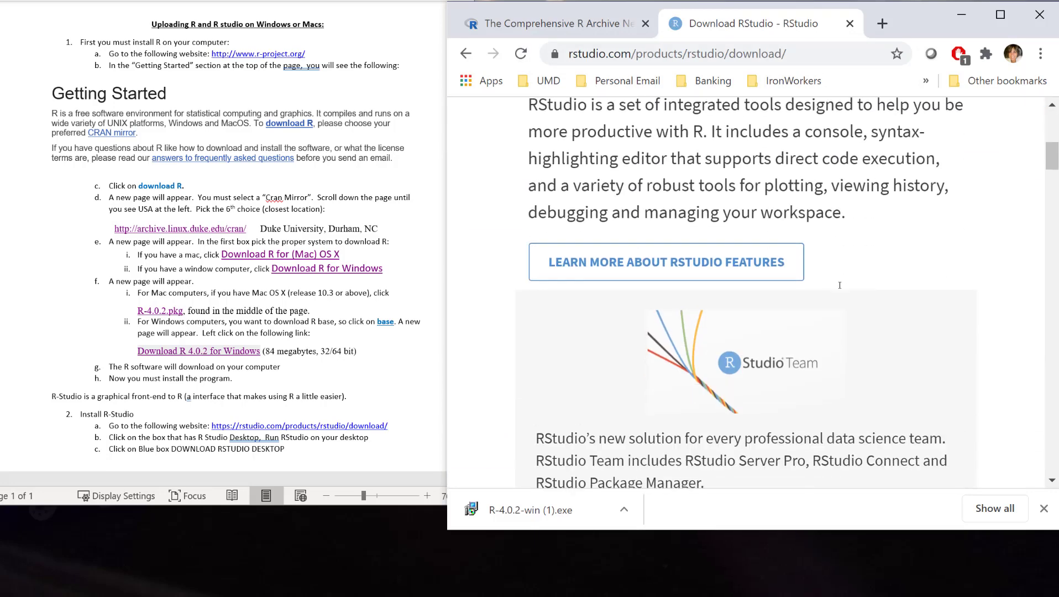
{"action": "scroll", "scroll_direction": "down", "scroll_amount": 3}
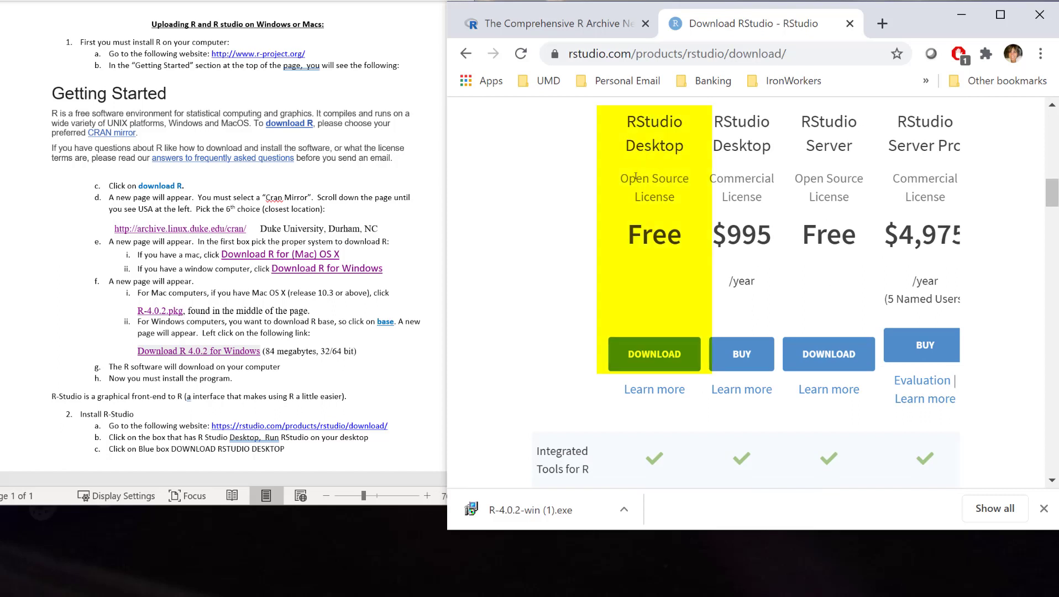
{"action": "mouse_move", "coordinate": [653, 285]}
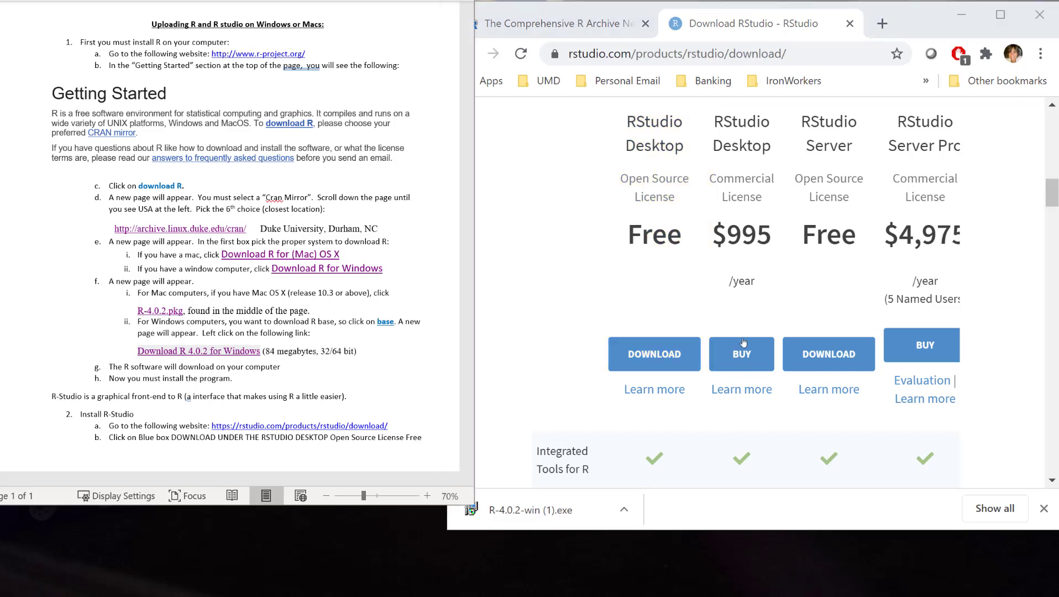
{"action": "left_click", "coordinate": [653, 352]}
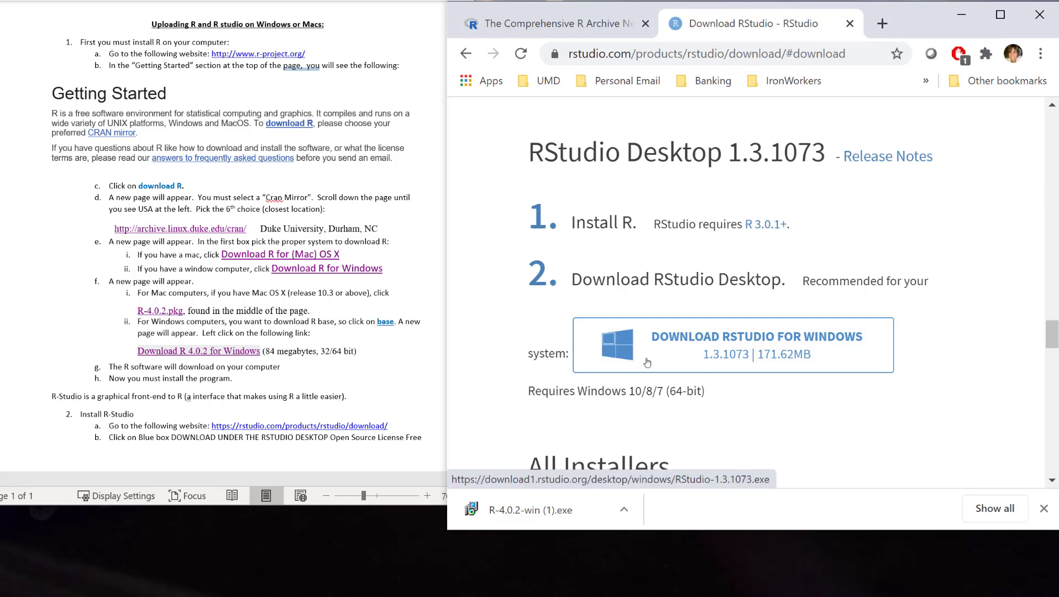
{"action": "mouse_move", "coordinate": [705, 262]}
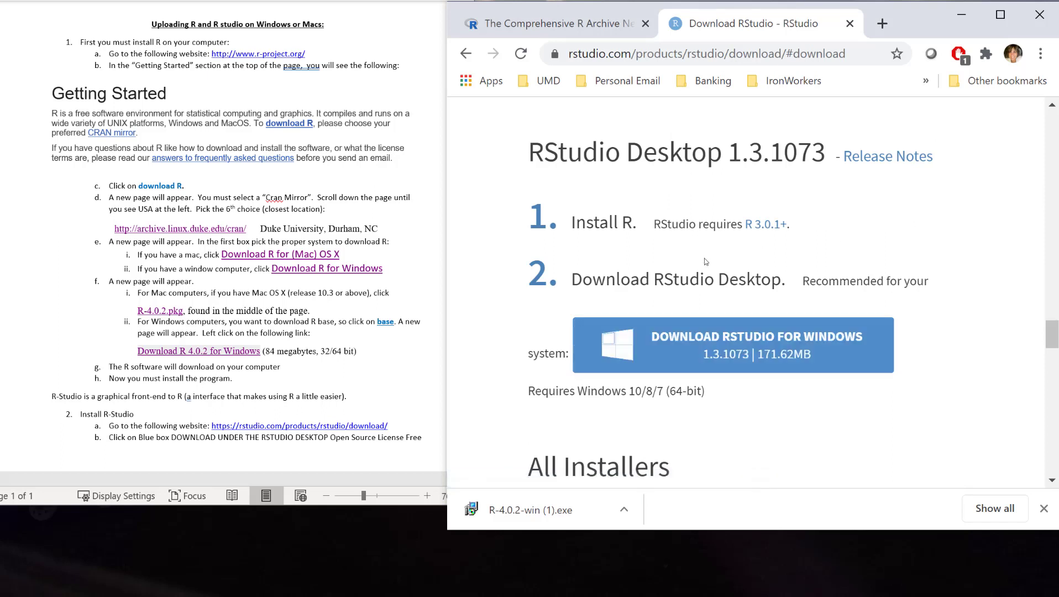
{"action": "mouse_move", "coordinate": [733, 345]}
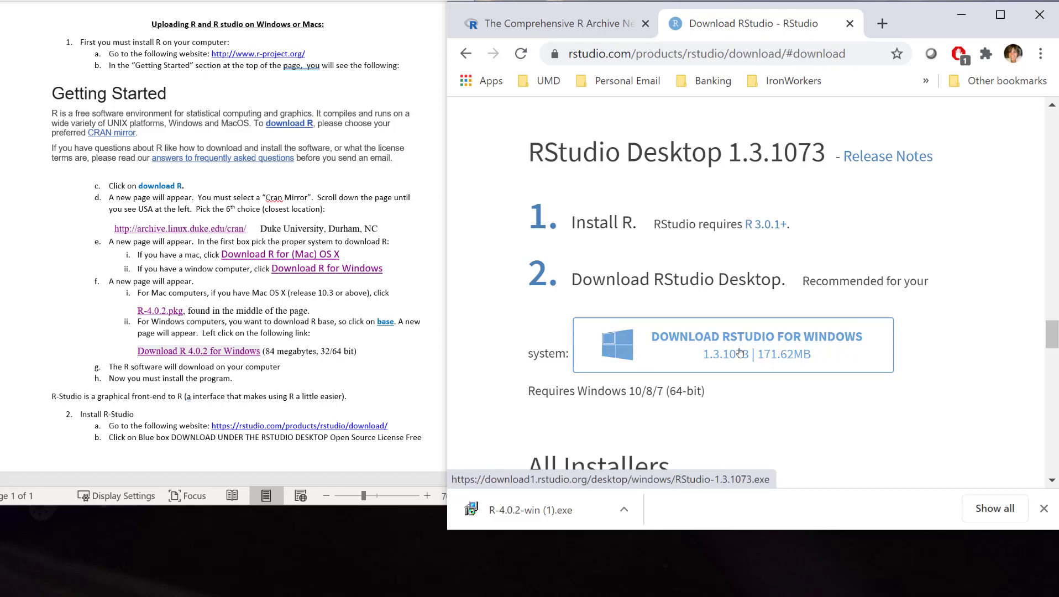
{"action": "left_click", "coordinate": [755, 345]}
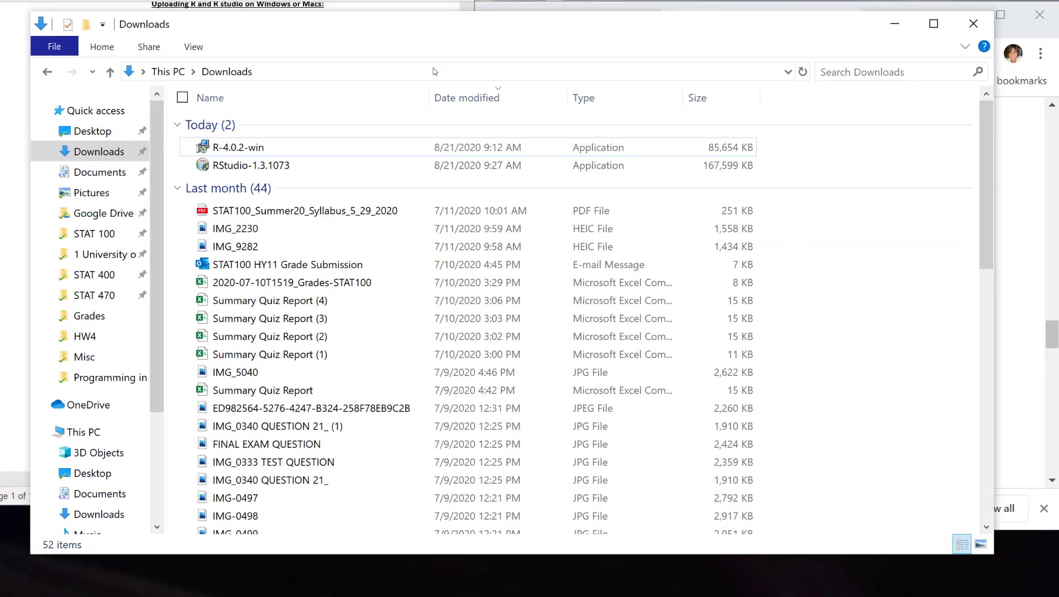
- Run the RStudio-1.3.1073 installer from the Downloads folder
{"action": "double_click", "coordinate": [251, 166]}
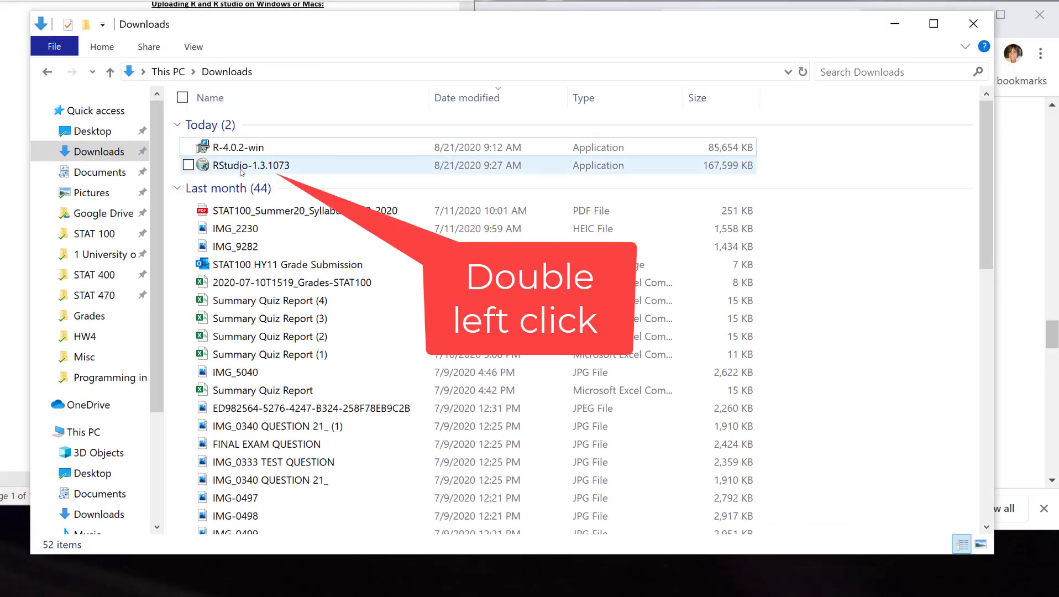
{"action": "mouse_move", "coordinate": [250, 169]}
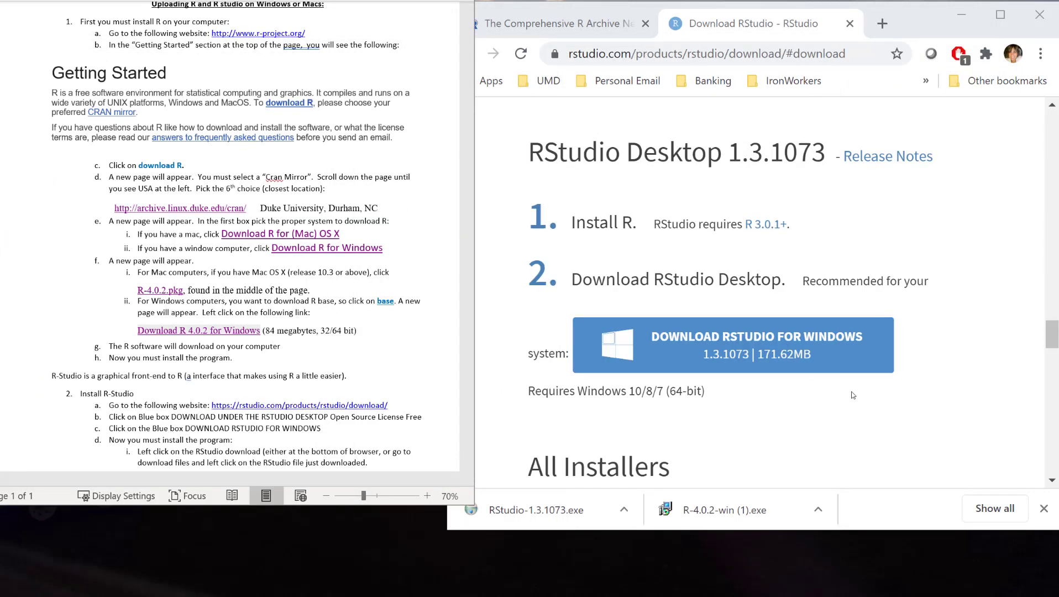
{"action": "left_click", "coordinate": [535, 509]}
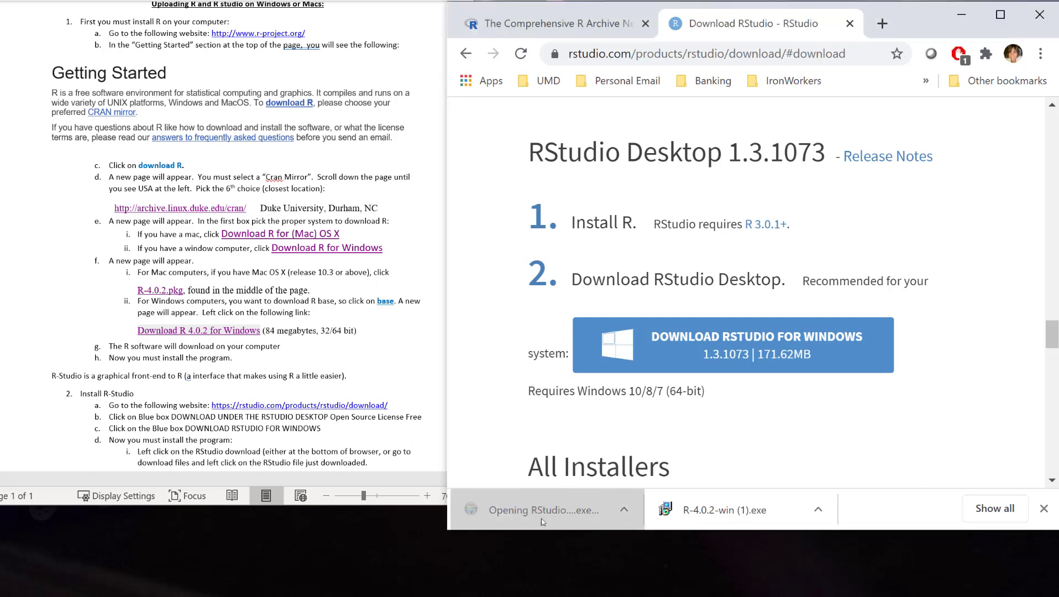
{"action": "mouse_move", "coordinate": [535, 522]}
{"action": "type", "text": "You will now see a new dialogue box saying “Welcome to RStudio Setup”, click Next>"}
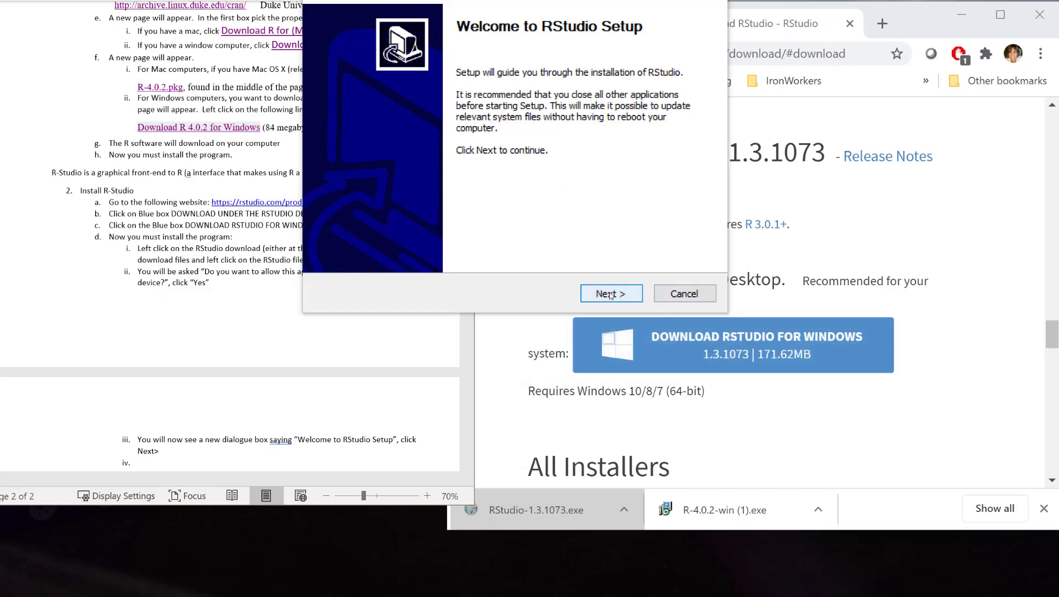
- Install RStudio with the default location and Start Menu folder, then finish the installer
{"action": "left_click", "coordinate": [610, 293]}
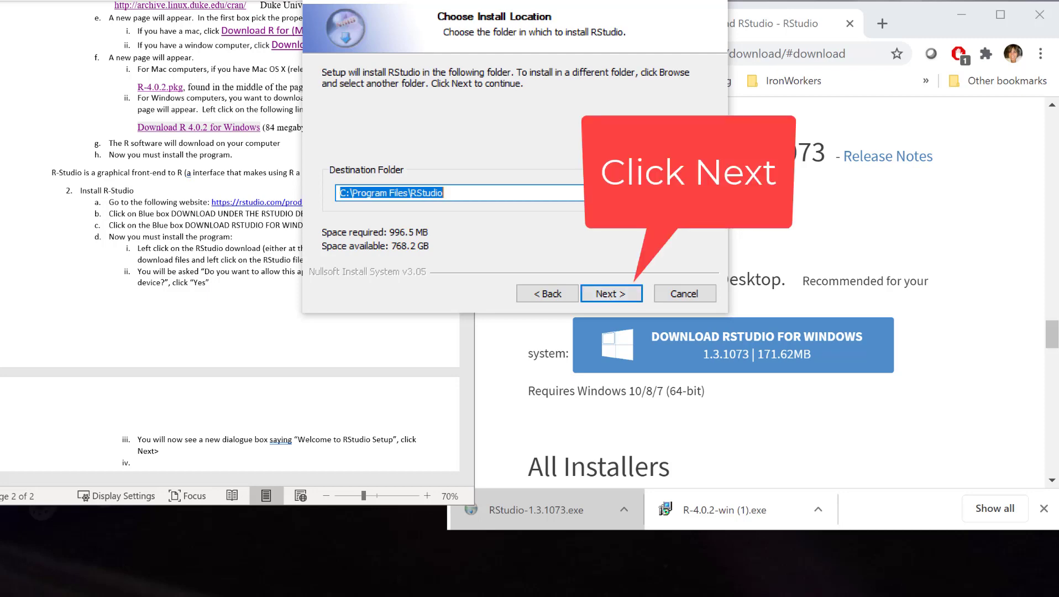
{"action": "left_click", "coordinate": [611, 293]}
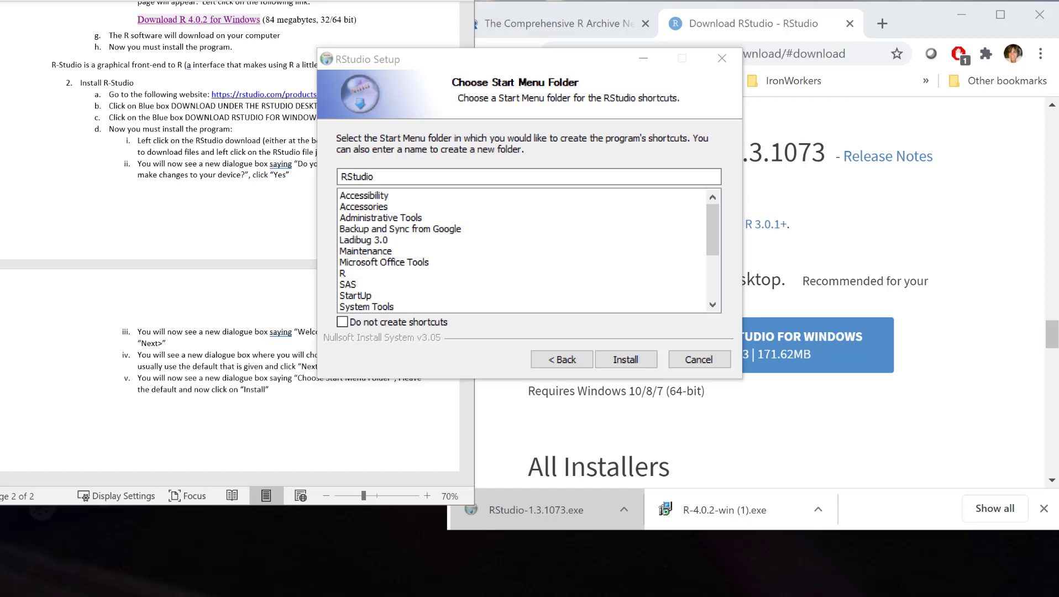
{"action": "mouse_move", "coordinate": [641, 380]}
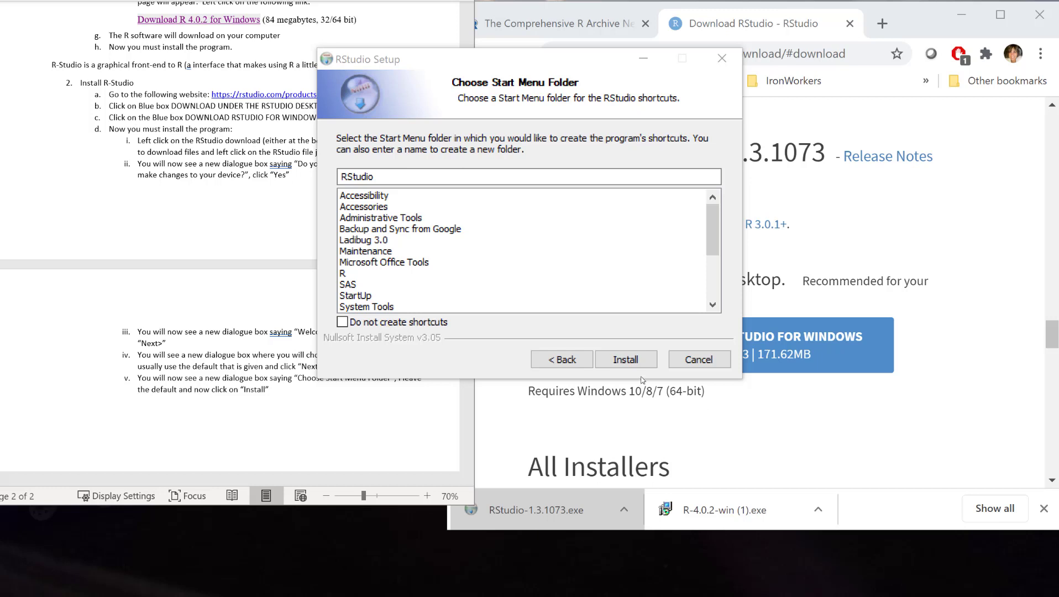
{"action": "left_click", "coordinate": [625, 358]}
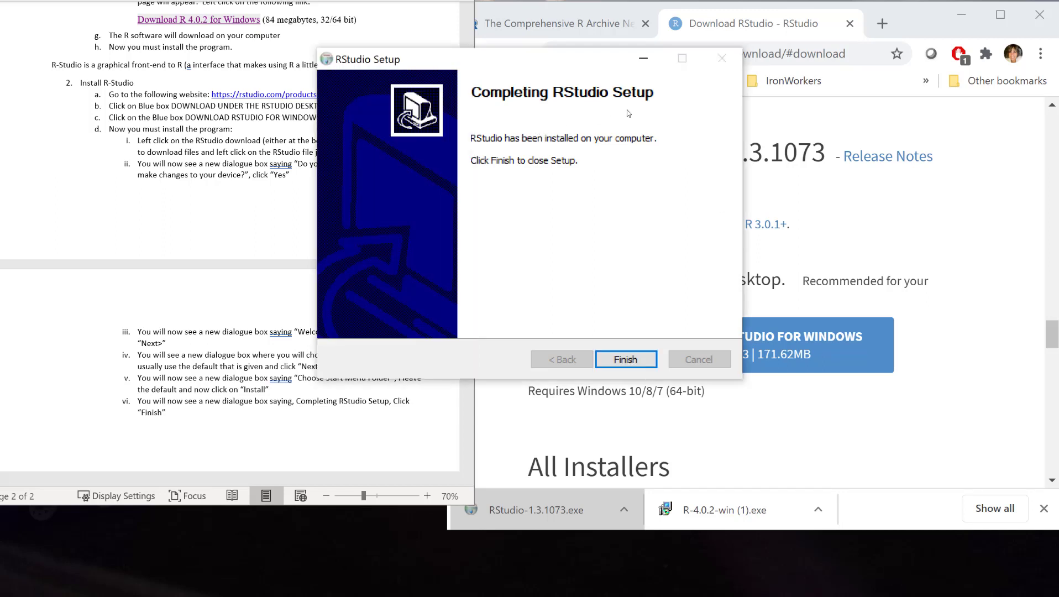
{"action": "mouse_move", "coordinate": [625, 359]}
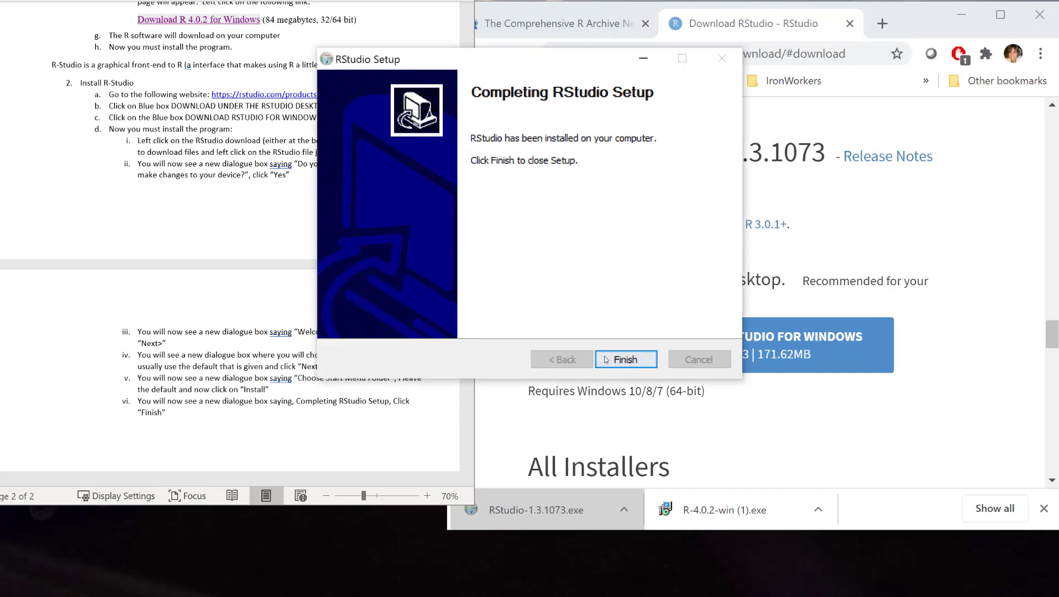
{"action": "left_click", "coordinate": [624, 359]}
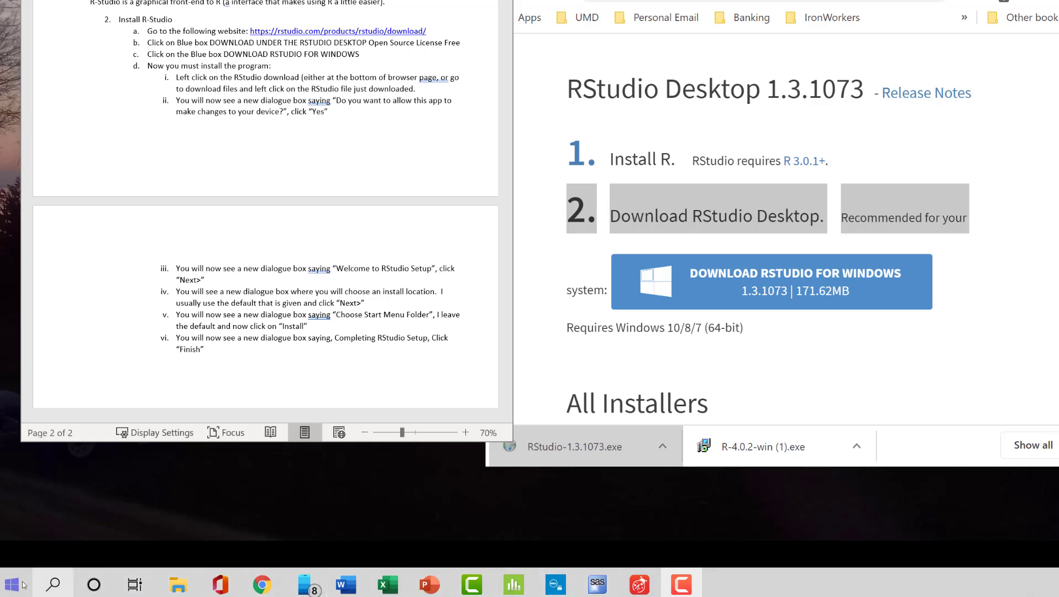
- Find and expand the RStudio folder in the Start menu's app list
{"action": "left_click", "coordinate": [11, 584]}
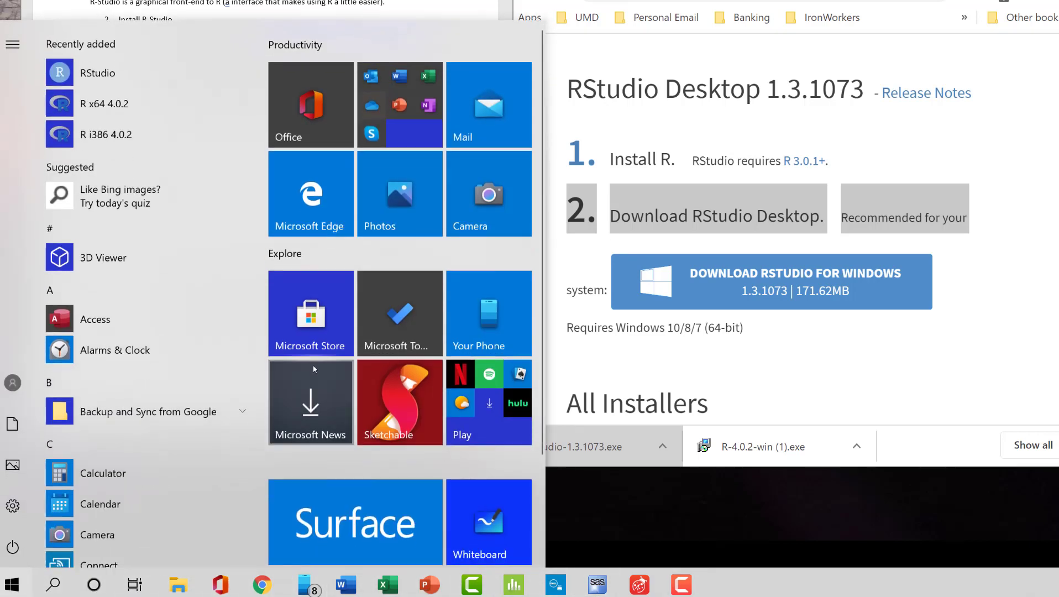
{"action": "scroll", "scroll_direction": "down", "scroll_amount": 3}
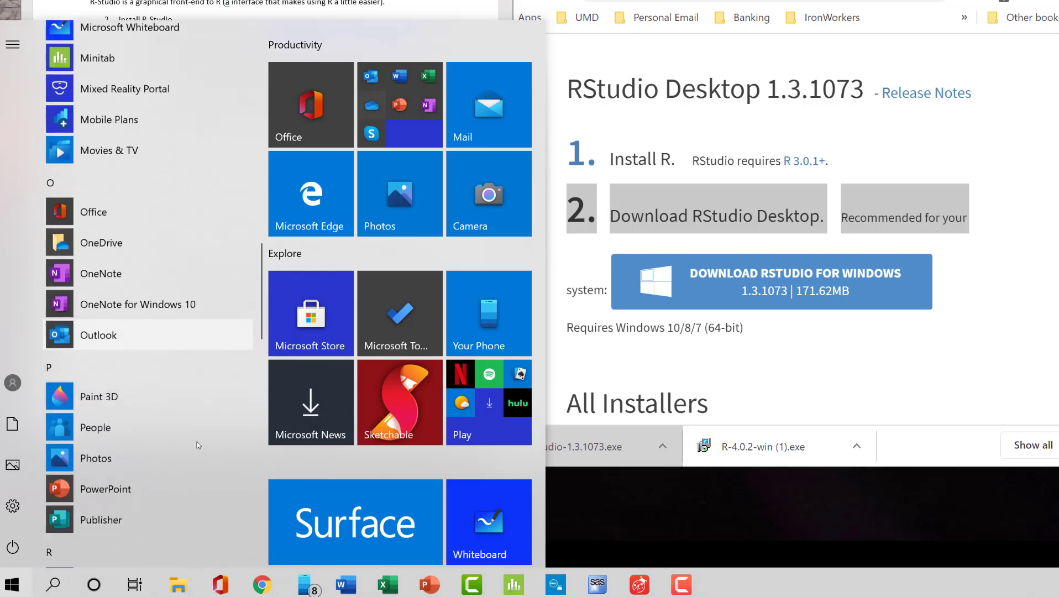
{"action": "scroll", "scroll_direction": "down", "scroll_amount": 3}
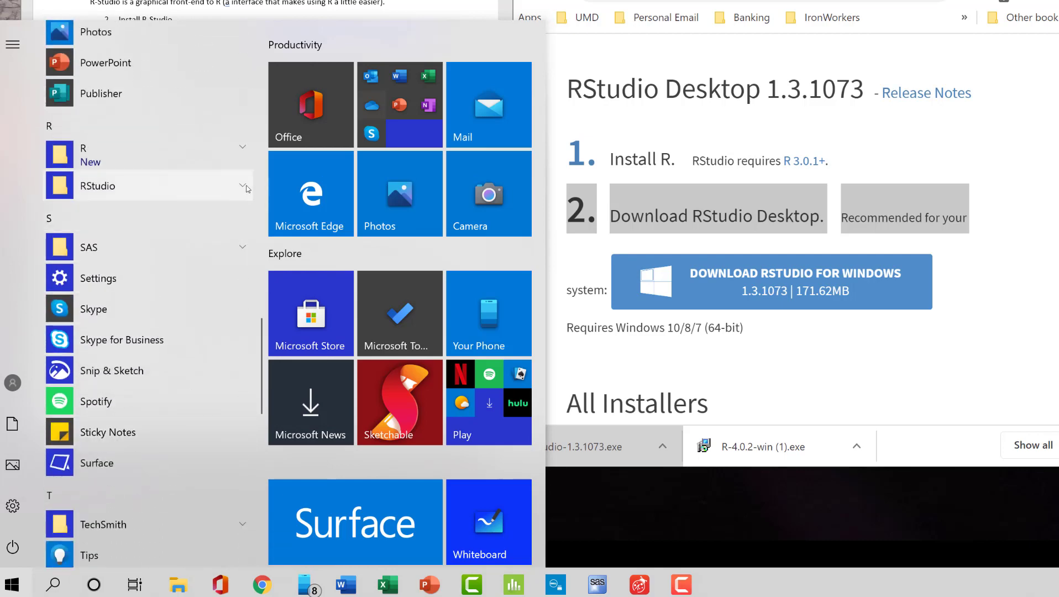
{"action": "left_click", "coordinate": [98, 186]}
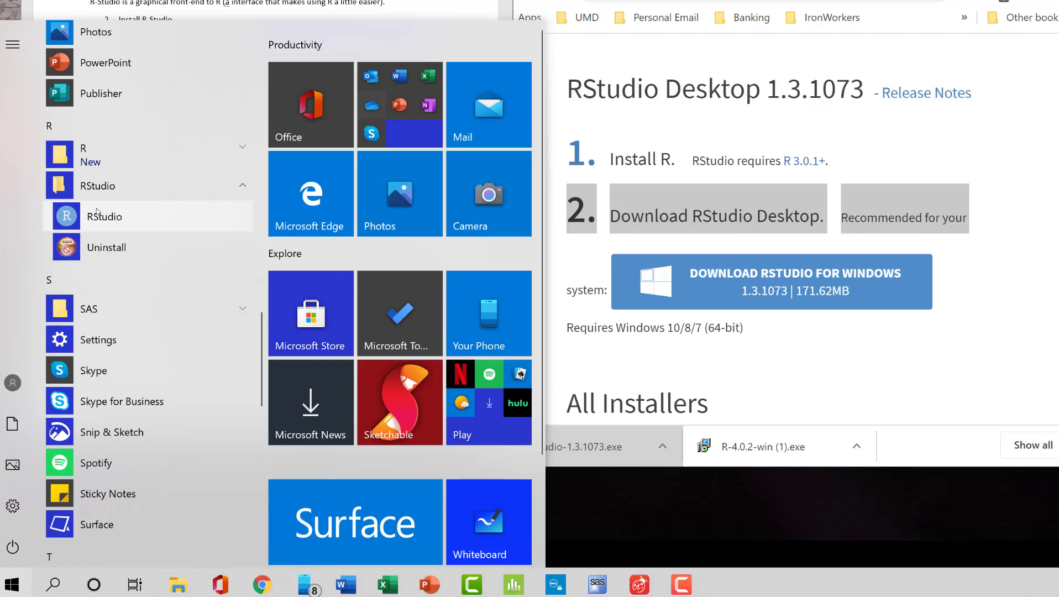
{"action": "mouse_move", "coordinate": [101, 213]}
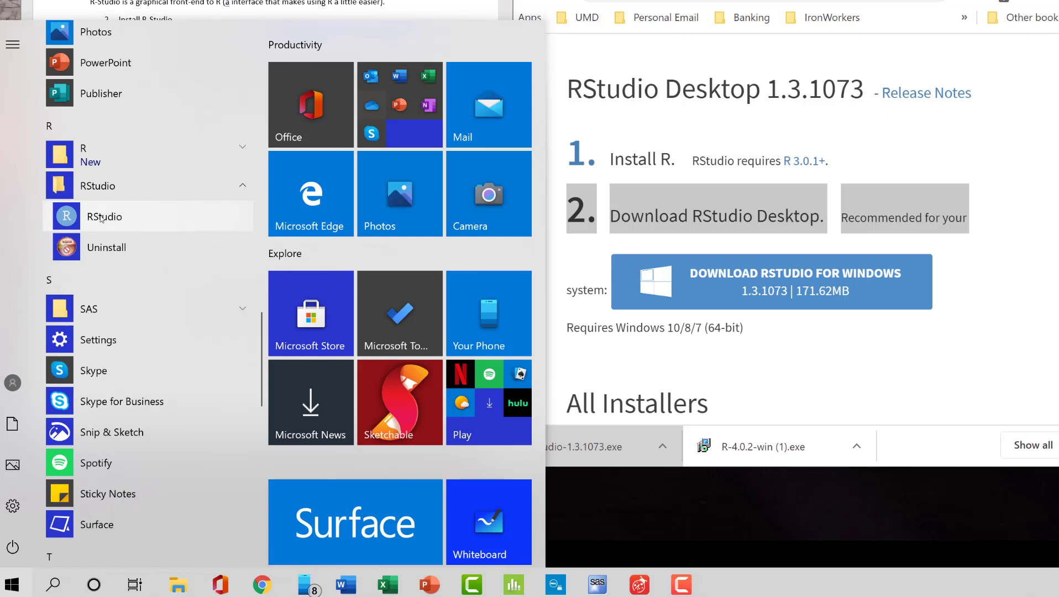
- Pin the RStudio app to the taskbar via More > Pin to taskbar
{"action": "right_click", "coordinate": [106, 216]}
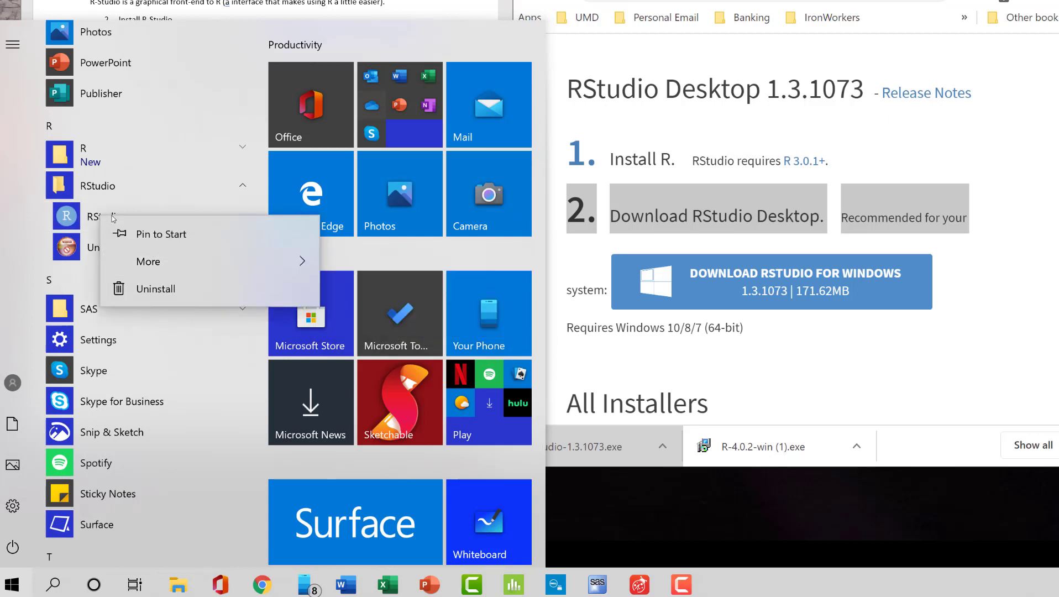
{"action": "left_click", "coordinate": [148, 261]}
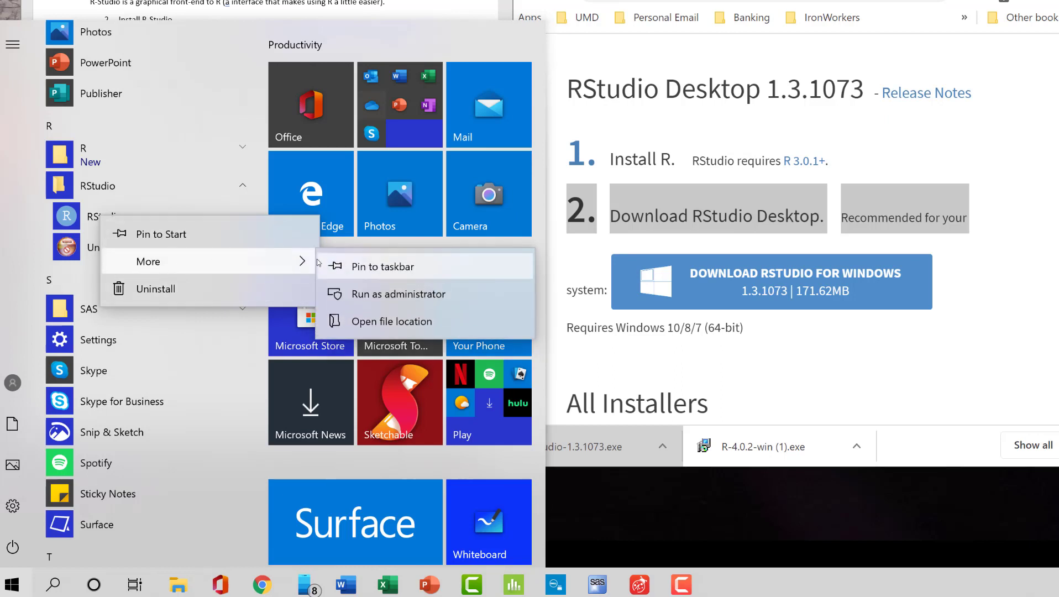
{"action": "mouse_move", "coordinate": [365, 267]}
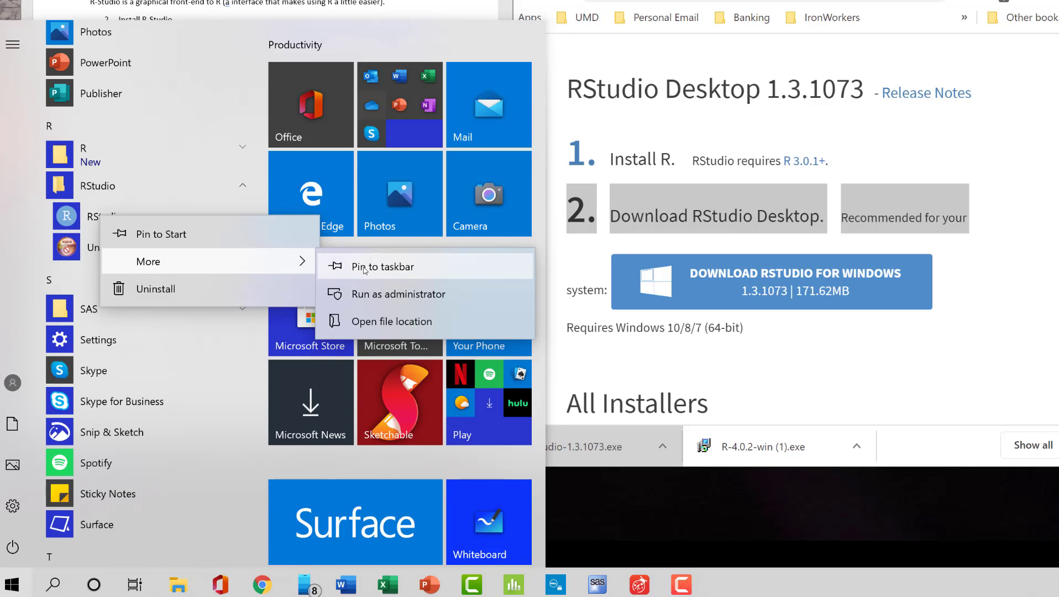
{"action": "left_click", "coordinate": [381, 267]}
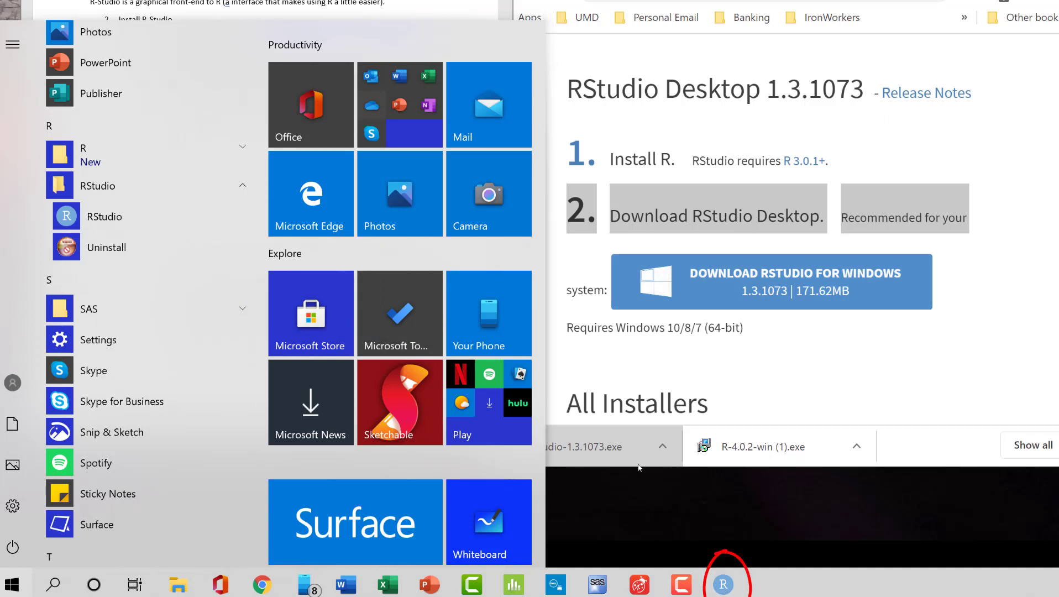
{"action": "mouse_move", "coordinate": [723, 585]}
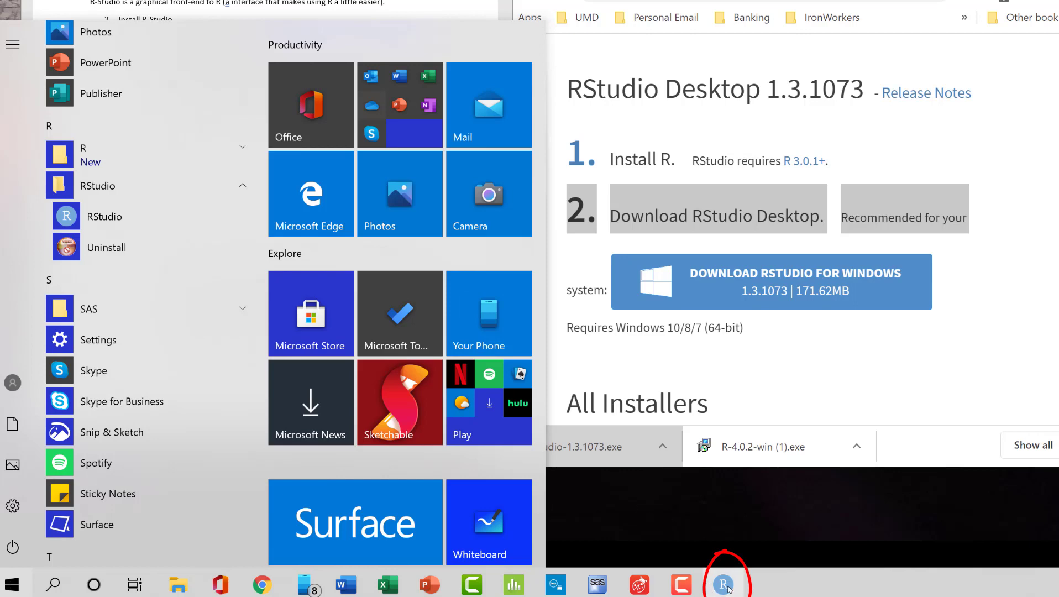
- Launch RStudio from its taskbar icon so the R 4.0.2 console appears
{"action": "left_click", "coordinate": [723, 584]}
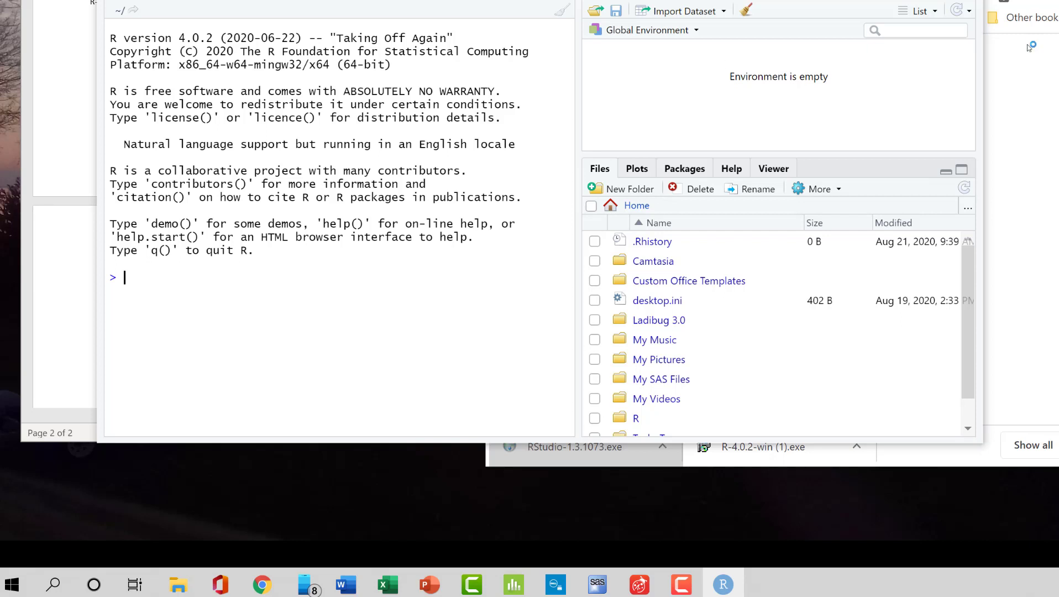
{"action": "mouse_move", "coordinate": [705, 86]}
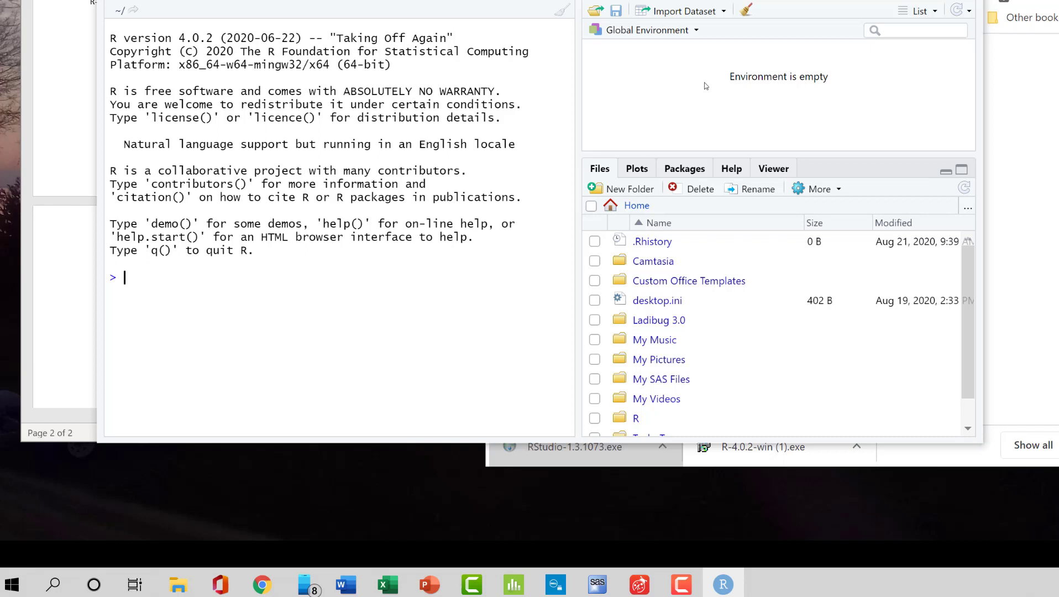
{"action": "mouse_move", "coordinate": [587, 191]}
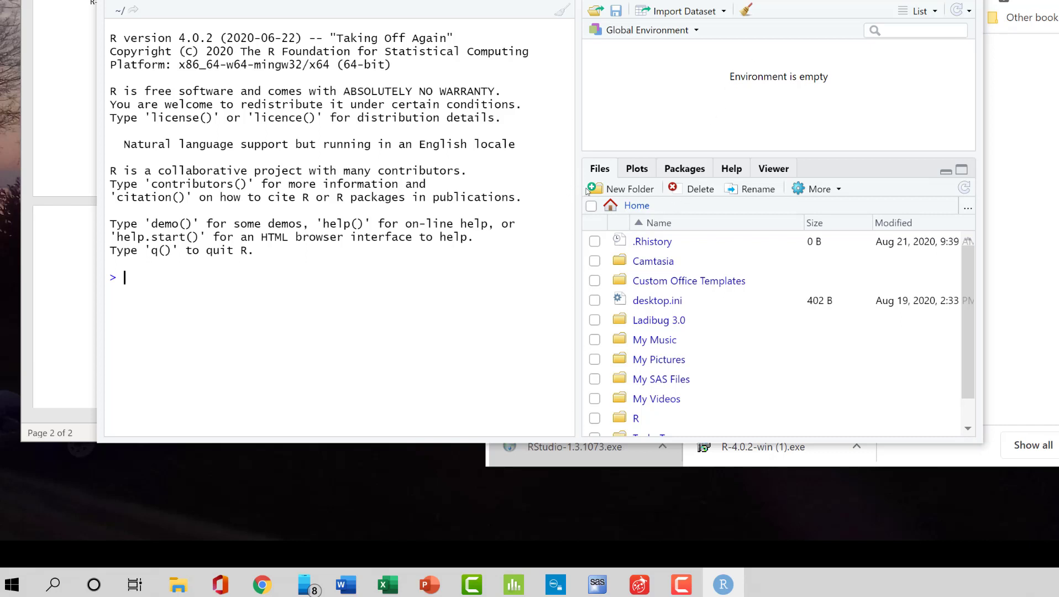
{"action": "mouse_move", "coordinate": [663, 248]}
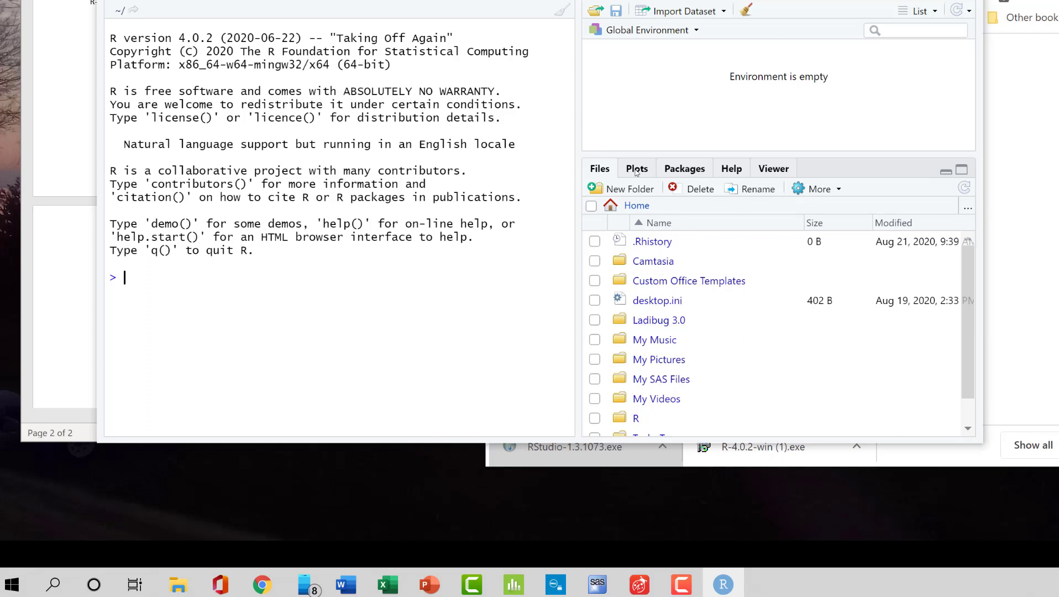
- Browse the Plots, Help and Viewer panes, then start loading a saved workspace
{"action": "left_click", "coordinate": [637, 169]}
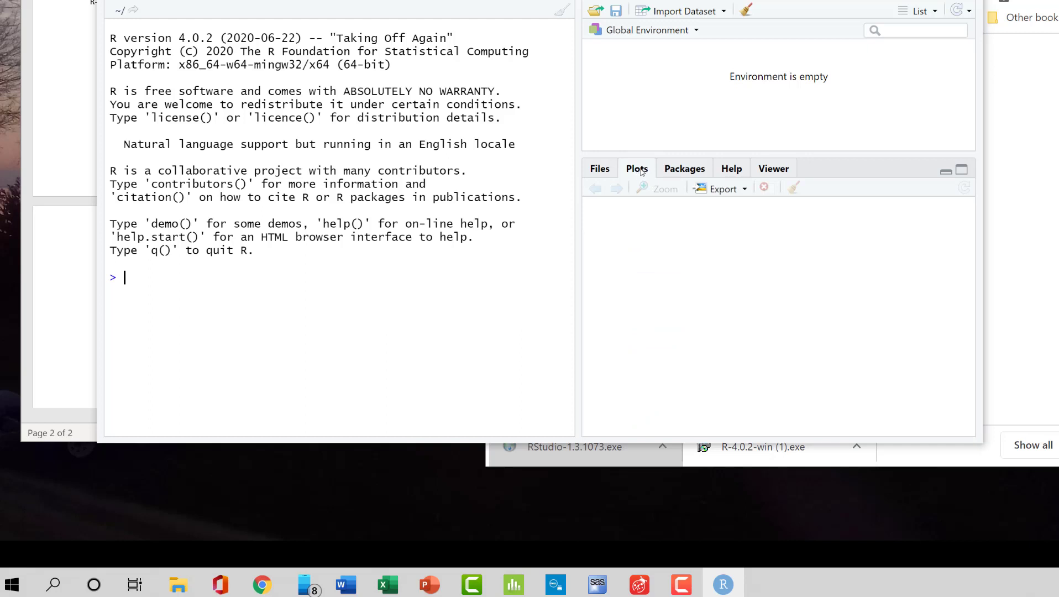
{"action": "mouse_move", "coordinate": [684, 172]}
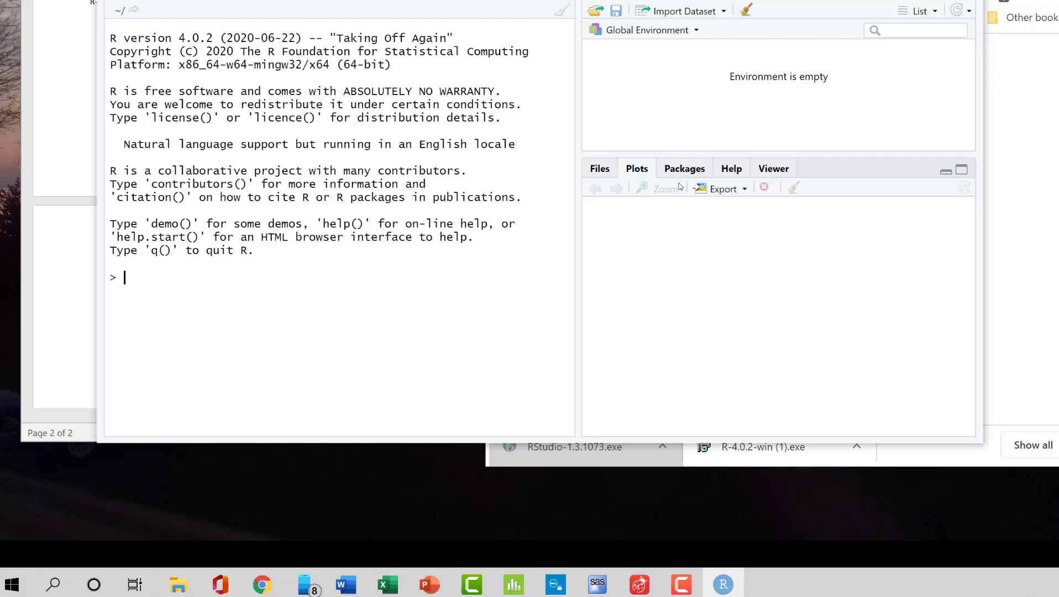
{"action": "left_click", "coordinate": [731, 168]}
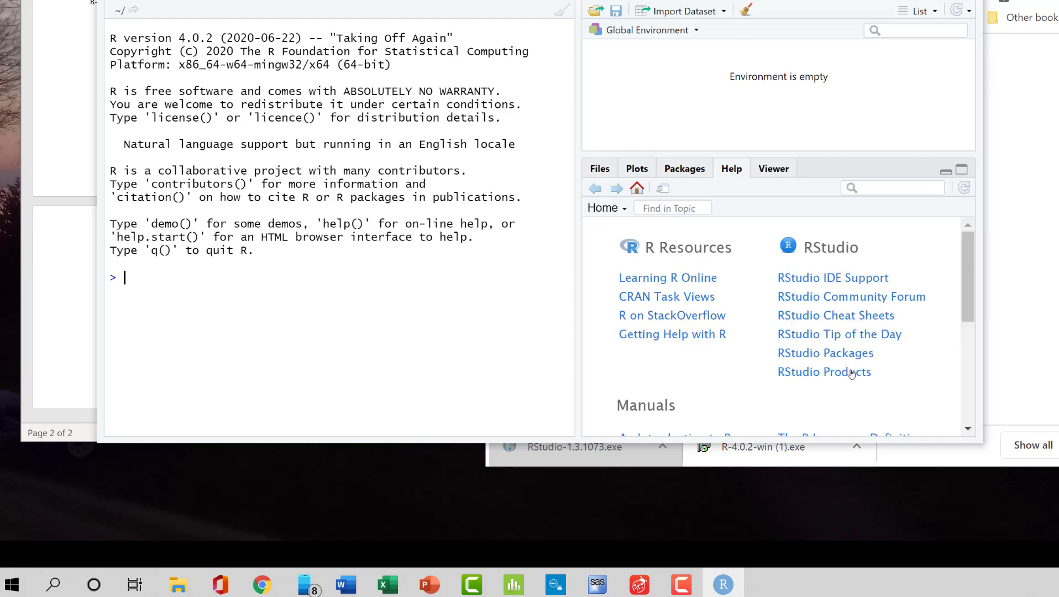
{"action": "left_click", "coordinate": [774, 168]}
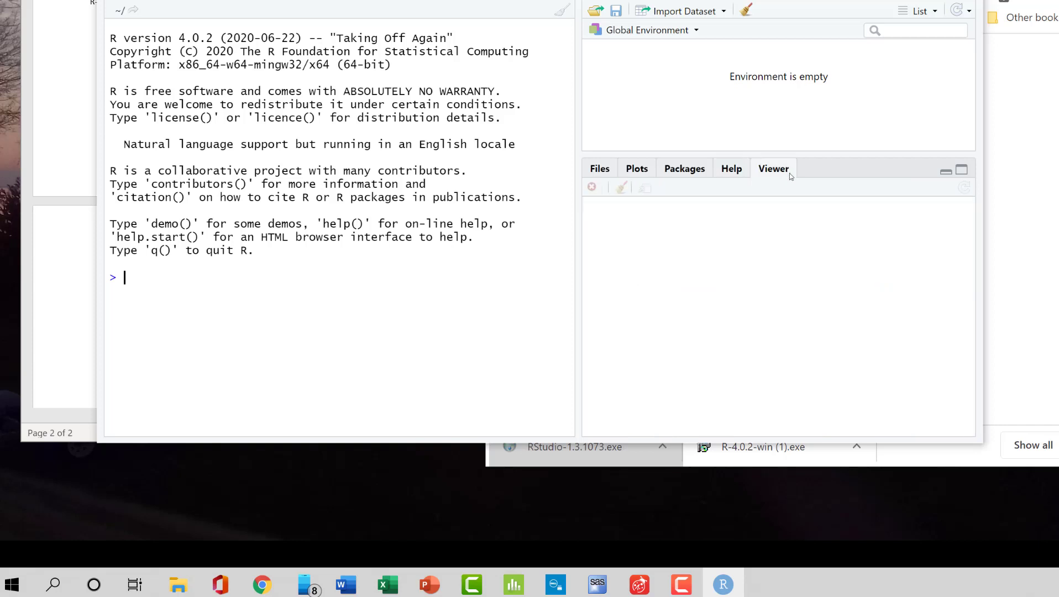
{"action": "mouse_move", "coordinate": [606, 13]}
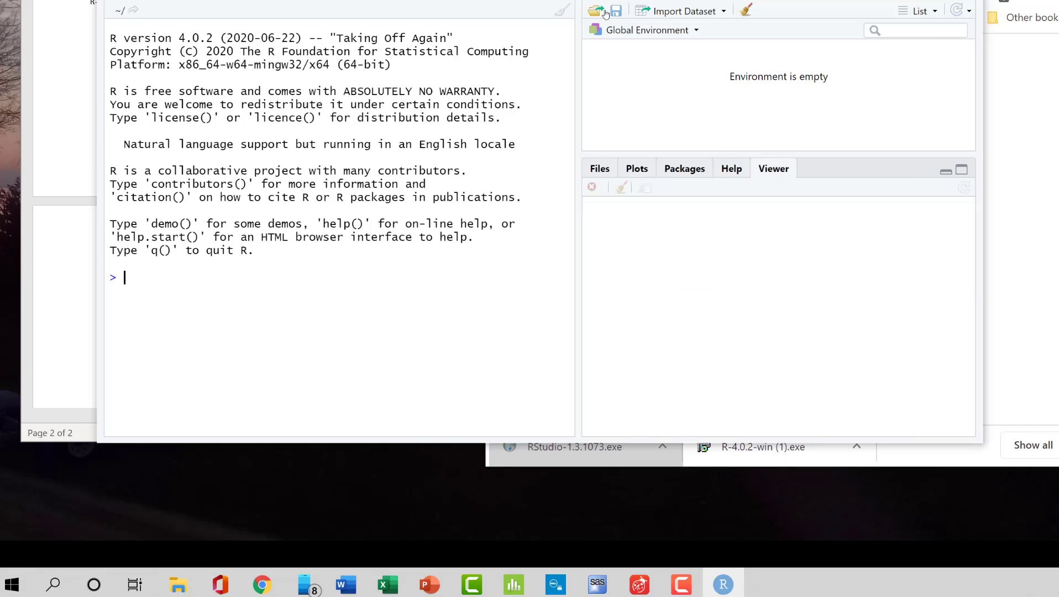
{"action": "left_click", "coordinate": [731, 168]}
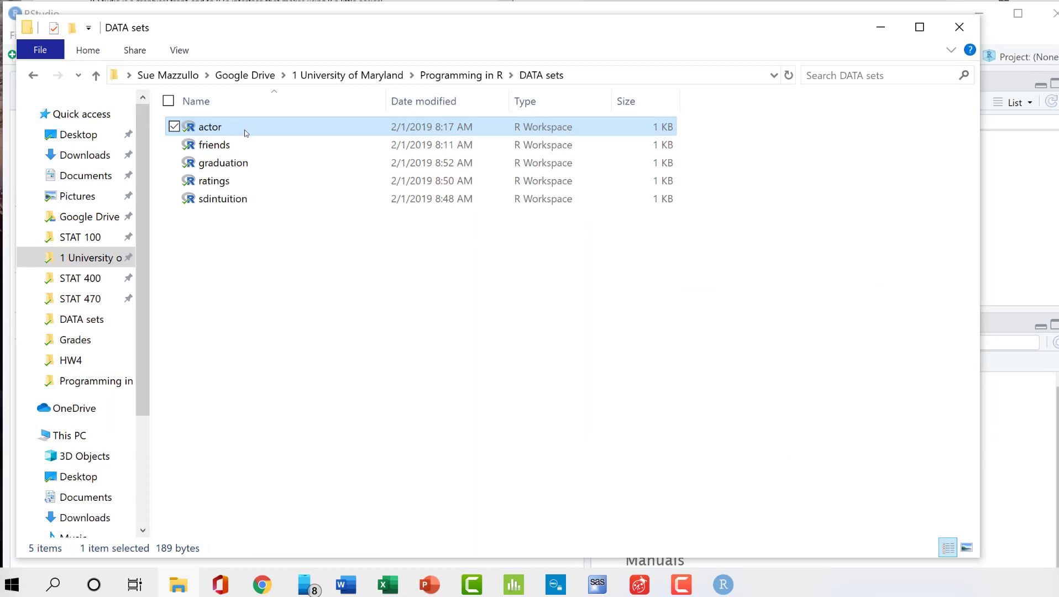
- Open the actor workspace file from the DATA sets folder in RStudio
{"action": "right_click", "coordinate": [210, 127]}
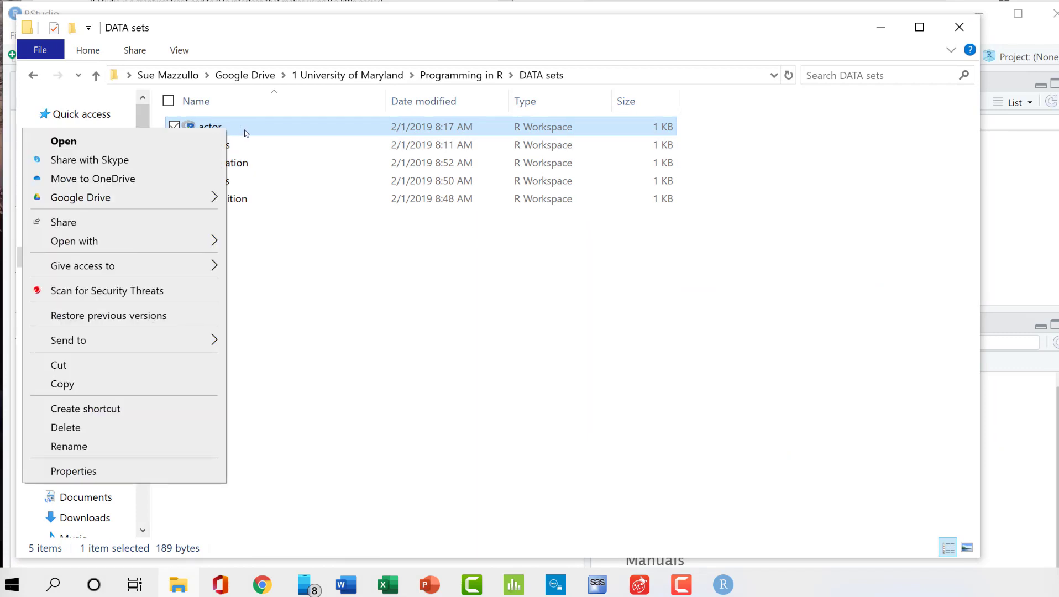
{"action": "mouse_move", "coordinate": [102, 252]}
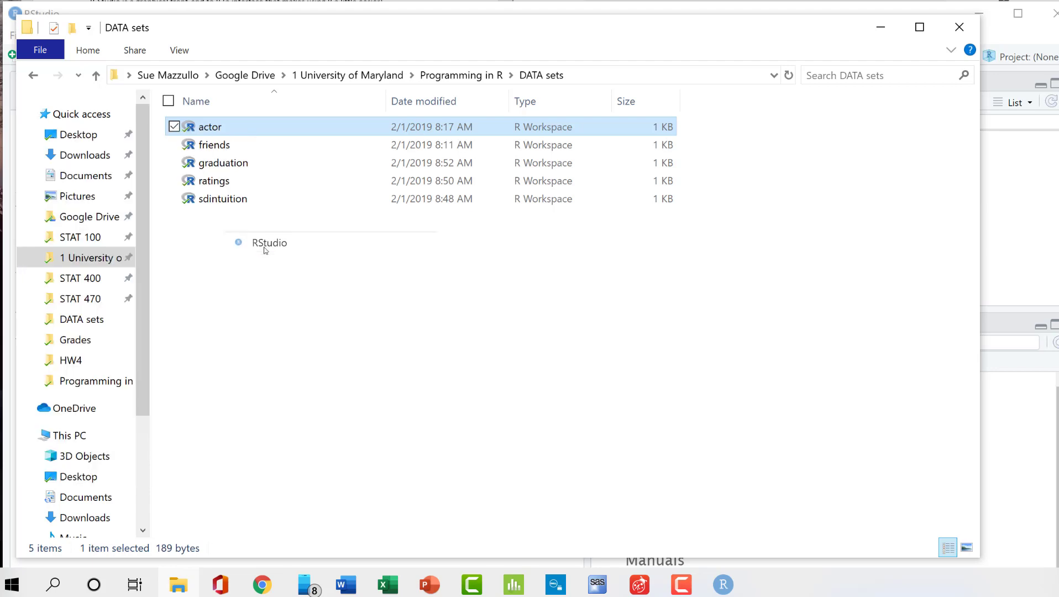
{"action": "double_click", "coordinate": [210, 127]}
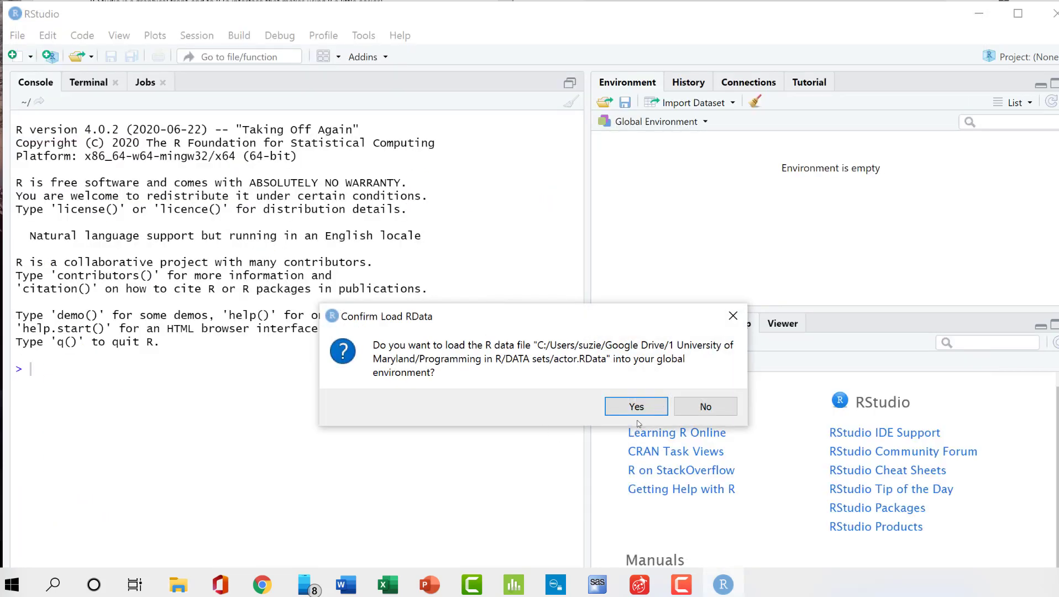
- Load actor.RData into the global environment and inspect actor_age's 32 Age values in the data viewer
{"action": "left_click", "coordinate": [635, 405]}
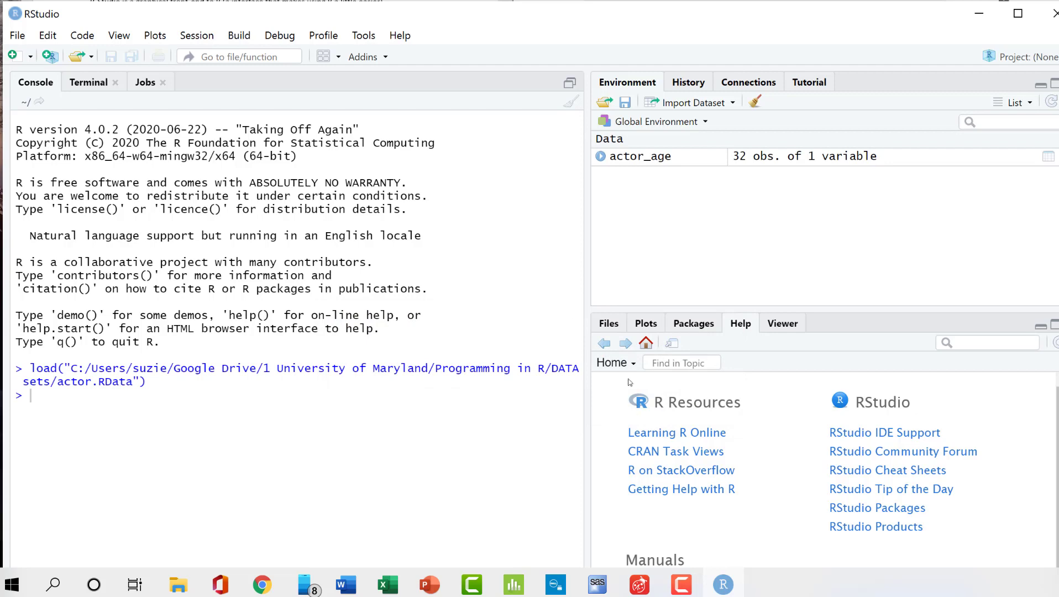
{"action": "left_click", "coordinate": [638, 156]}
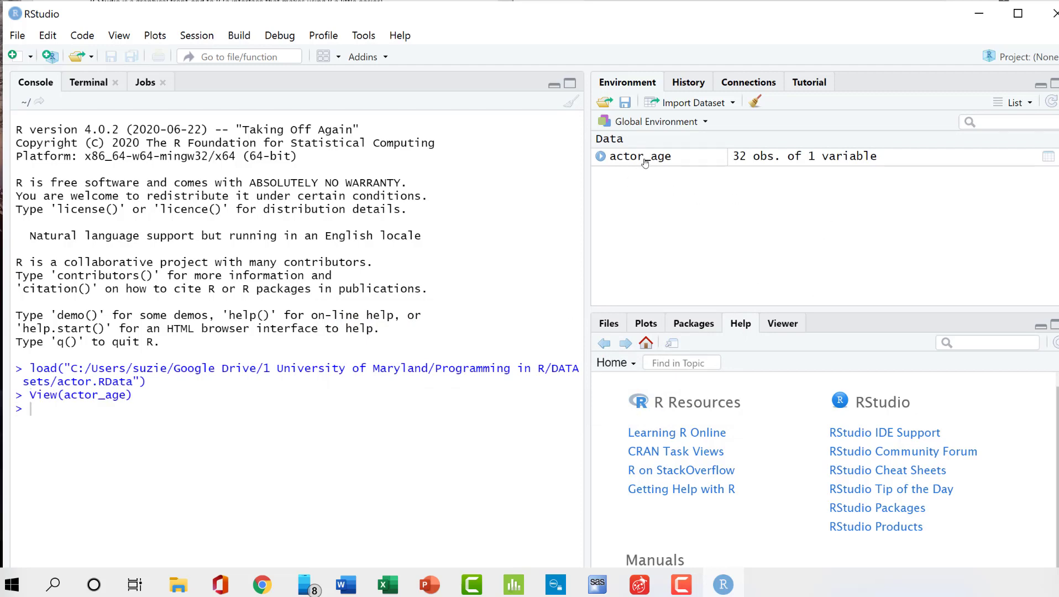
{"action": "left_click", "coordinate": [639, 156]}
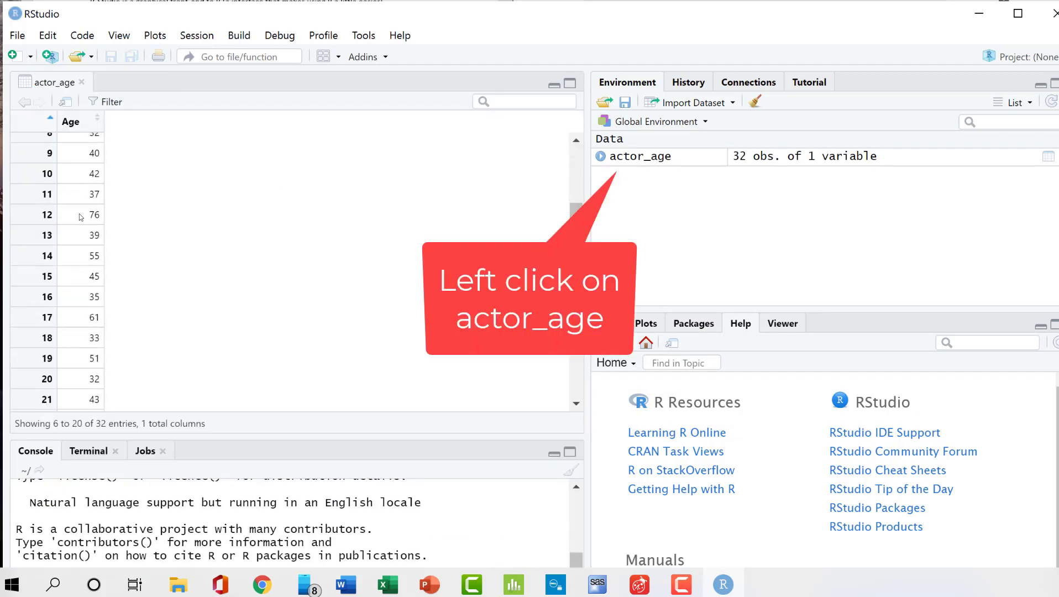
{"action": "scroll", "scroll_direction": "down", "scroll_amount": 3}
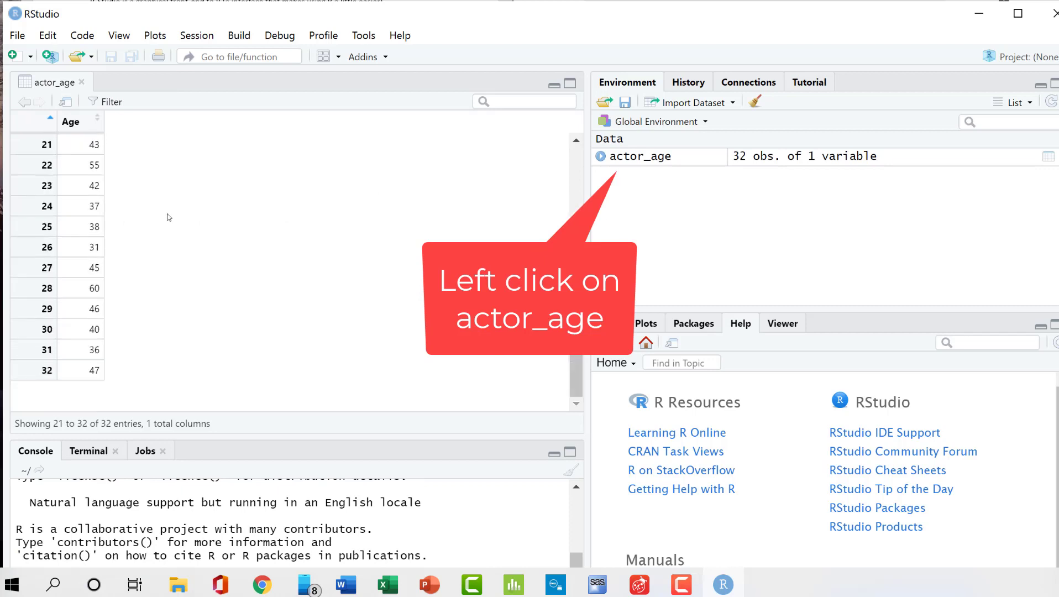
{"action": "scroll", "scroll_direction": "up", "scroll_amount": 3}
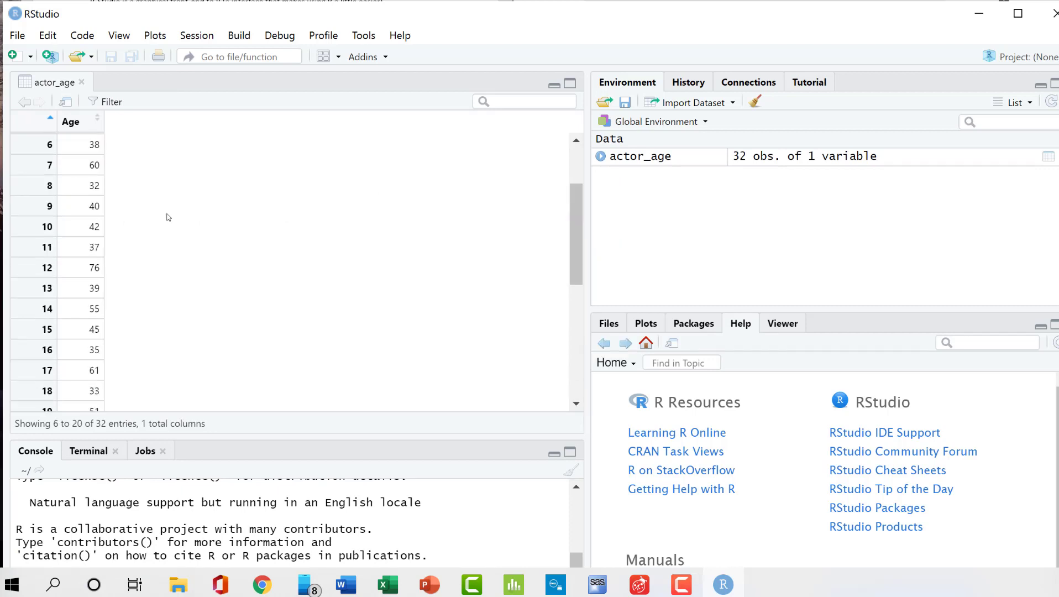
{"action": "scroll", "scroll_direction": "up", "scroll_amount": 3}
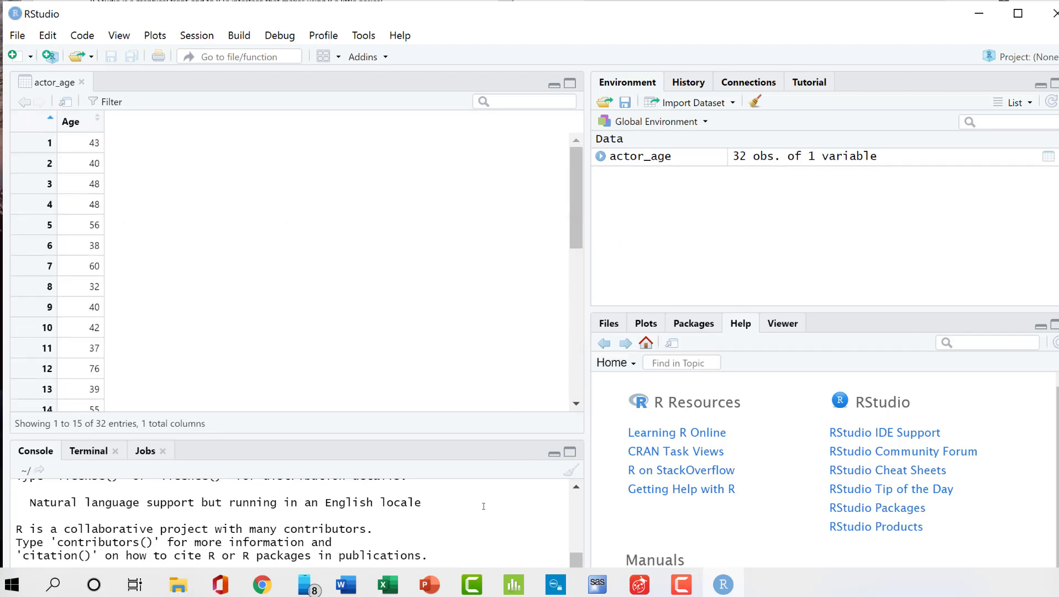
{"action": "mouse_move", "coordinate": [399, 461]}
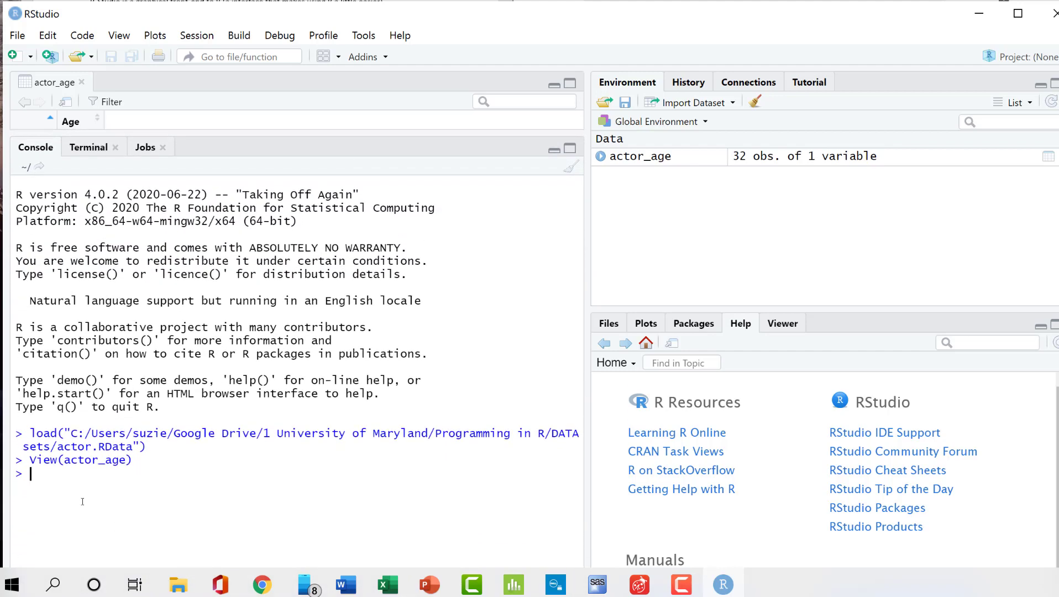
{"action": "mouse_move", "coordinate": [652, 172]}
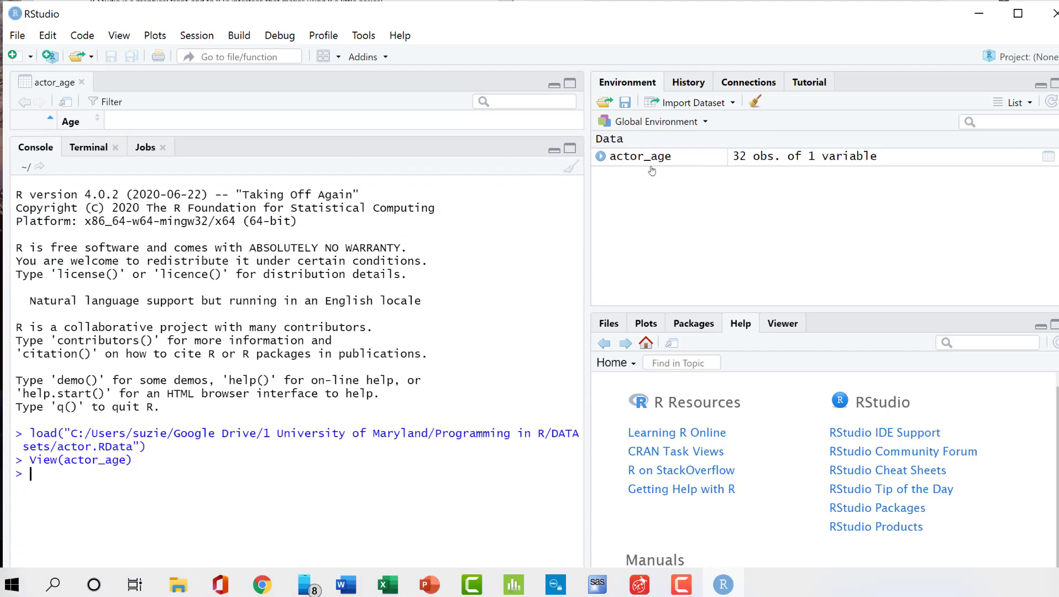
{"action": "mouse_move", "coordinate": [50, 479]}
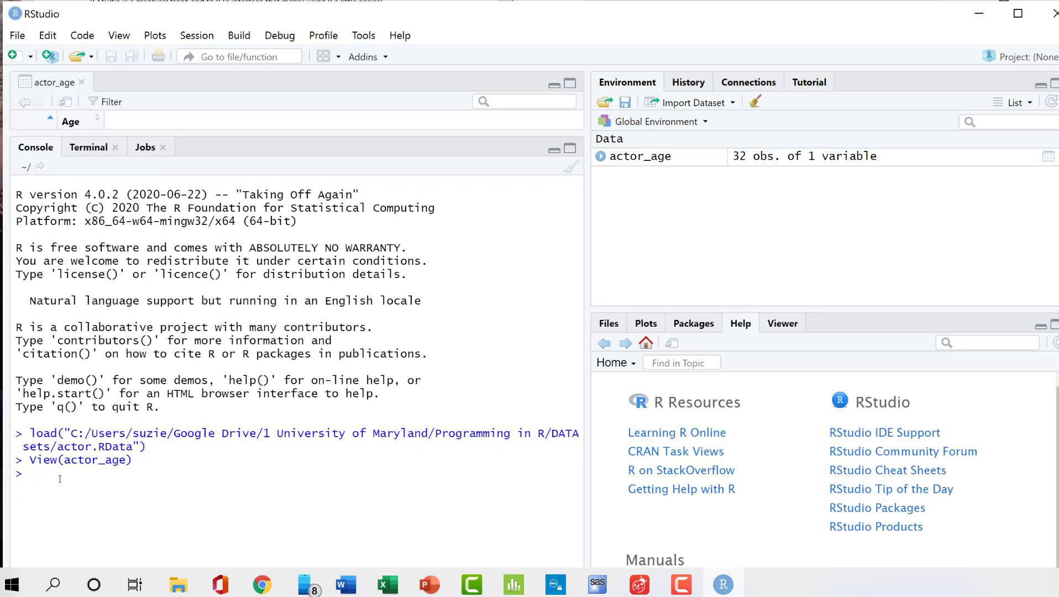
- Enter hist(actor_age$Age, breaks=8) in the console without running it
{"action": "type", "text": "hist("}
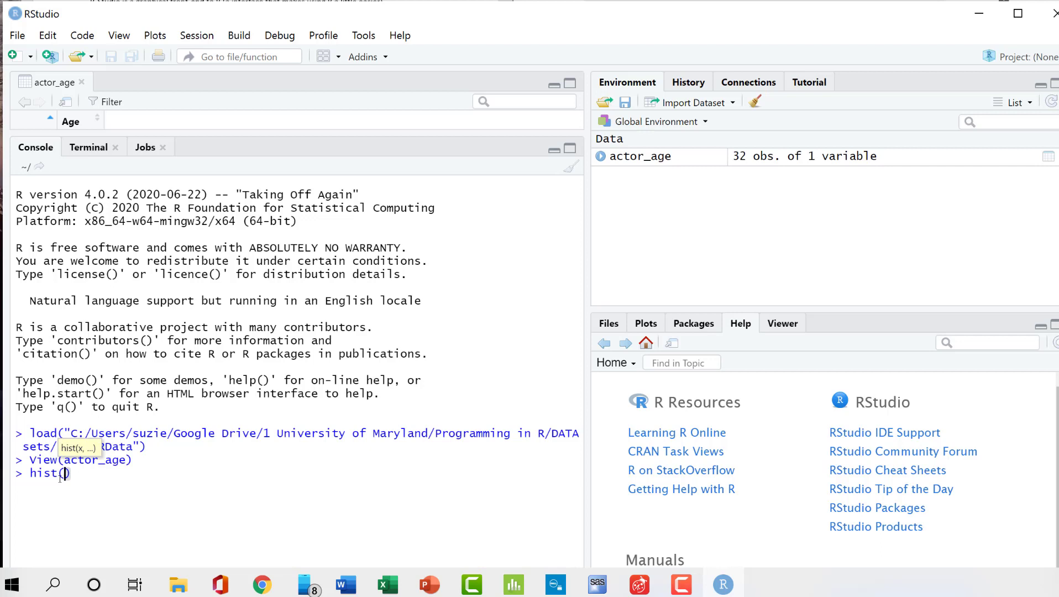
{"action": "mouse_move", "coordinate": [98, 520]}
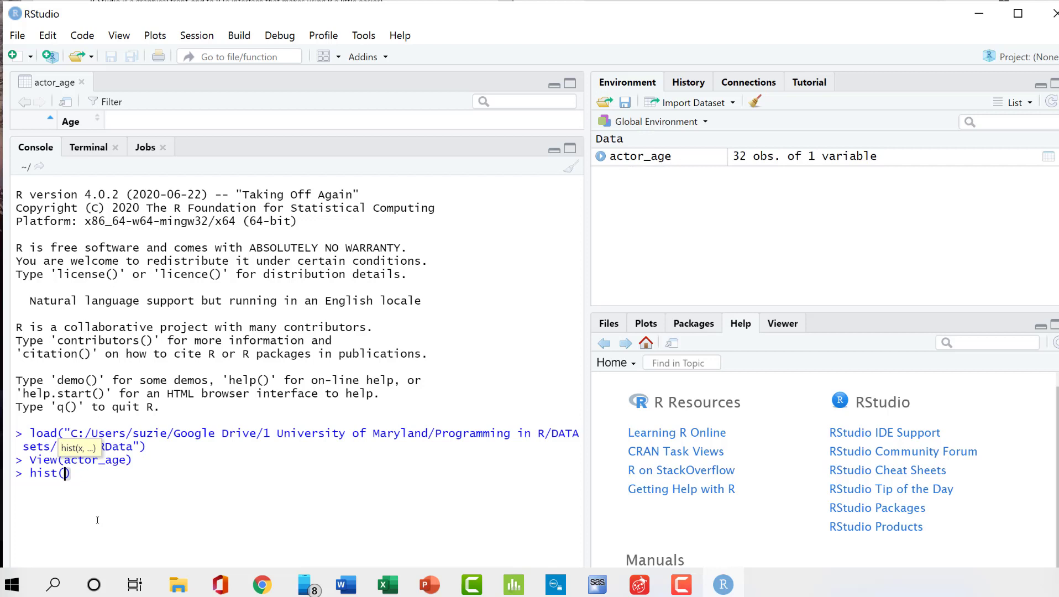
{"action": "type", "text": "actor_age"}
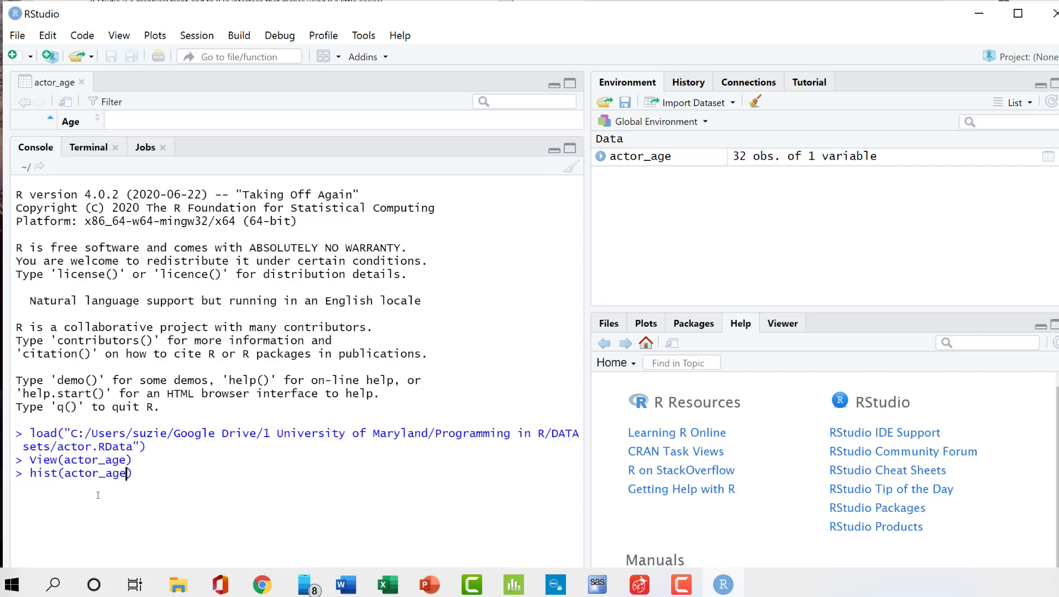
{"action": "type", "text": "$"}
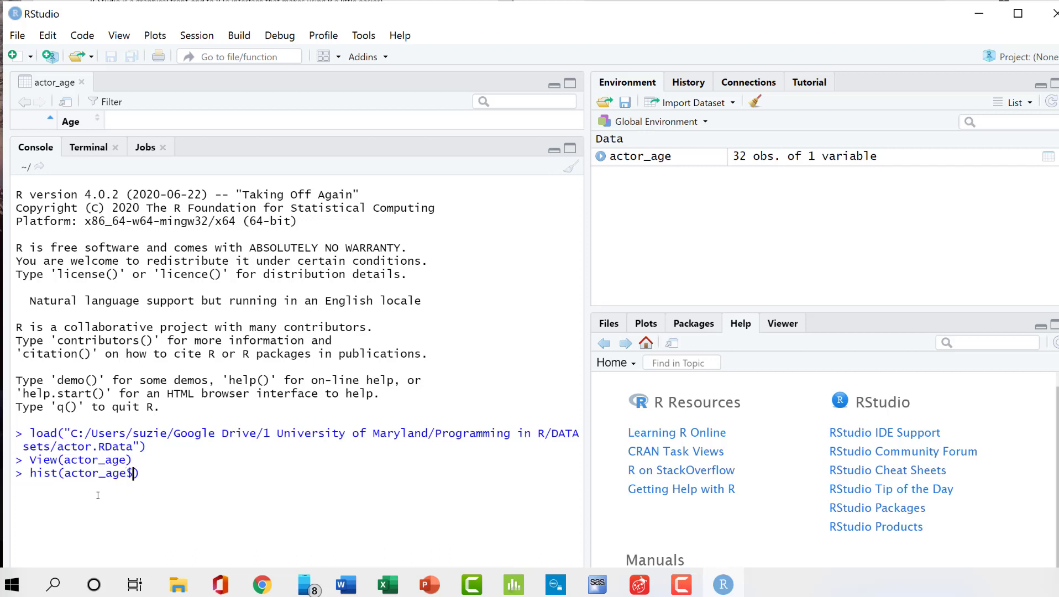
{"action": "type", "text": "$"}
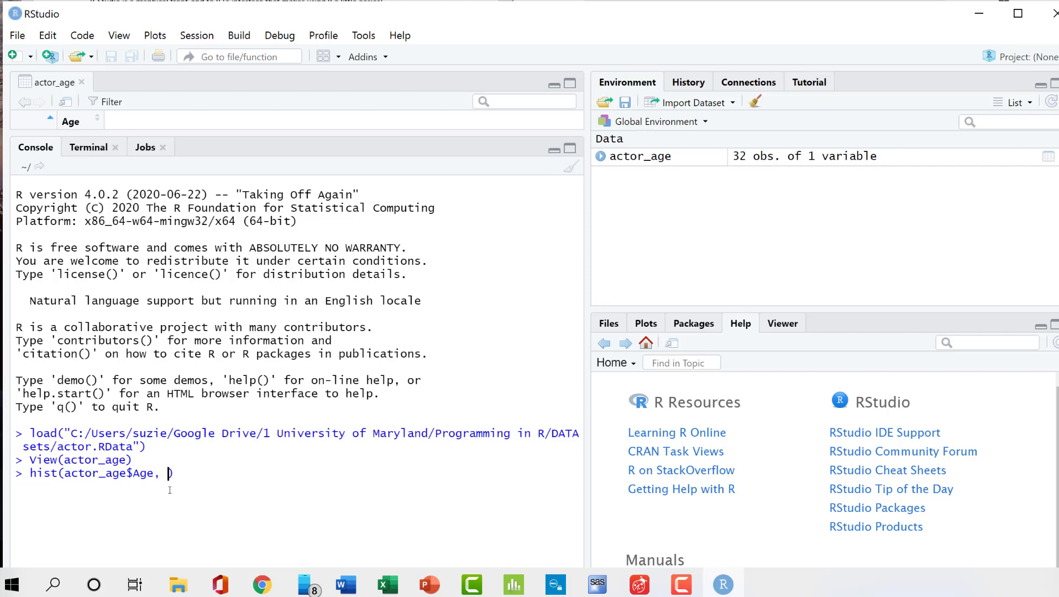
{"action": "type", "text": "b"}
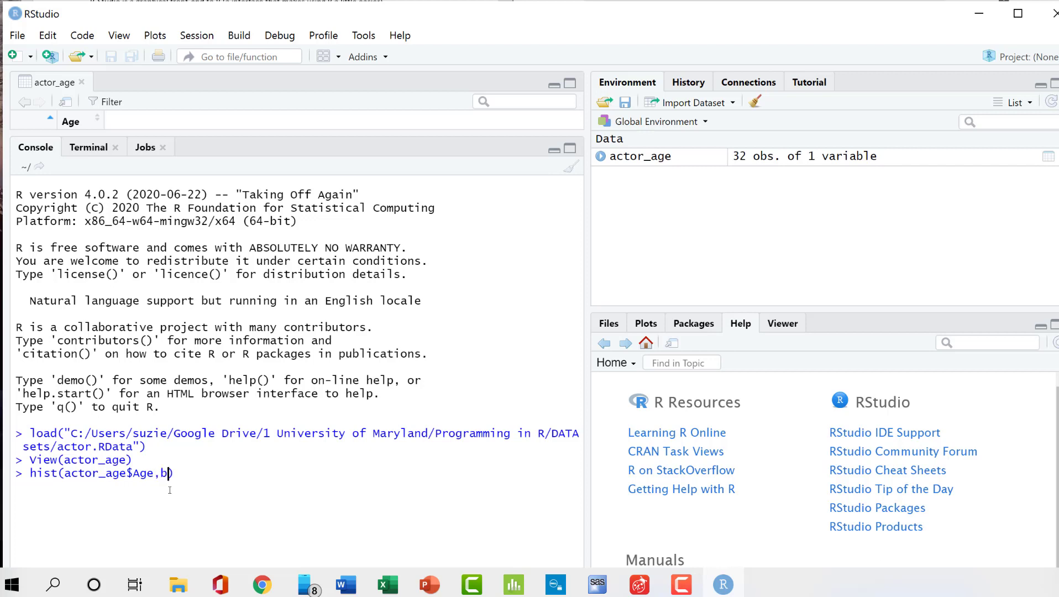
{"action": "type", "text": "reaks=8"}
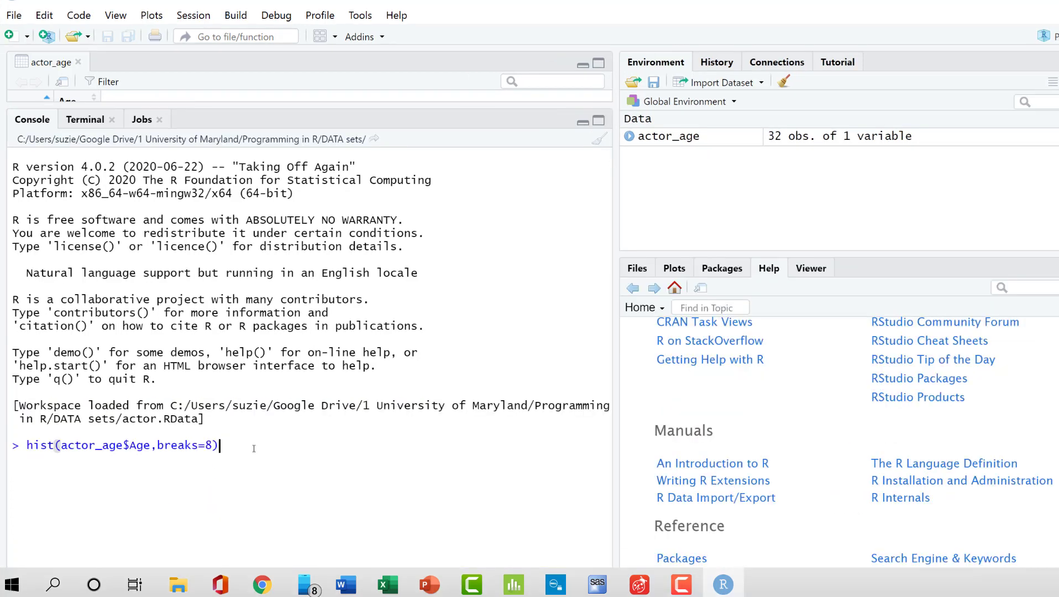
- Run the hist command to show the 8-break Age histogram in Plots
{"action": "key", "text": "Return"}
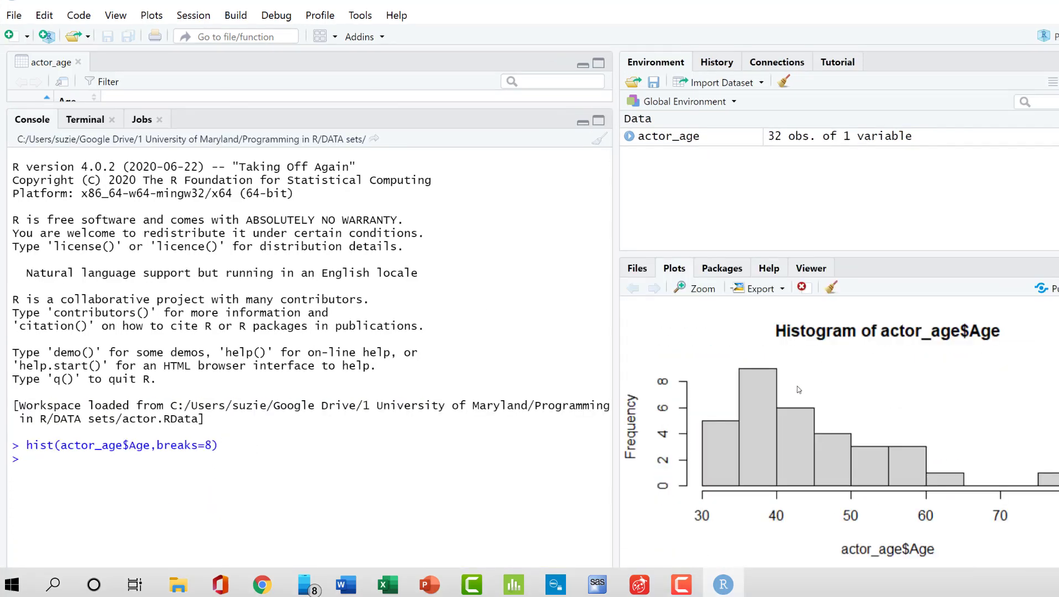
{"action": "mouse_move", "coordinate": [714, 492]}
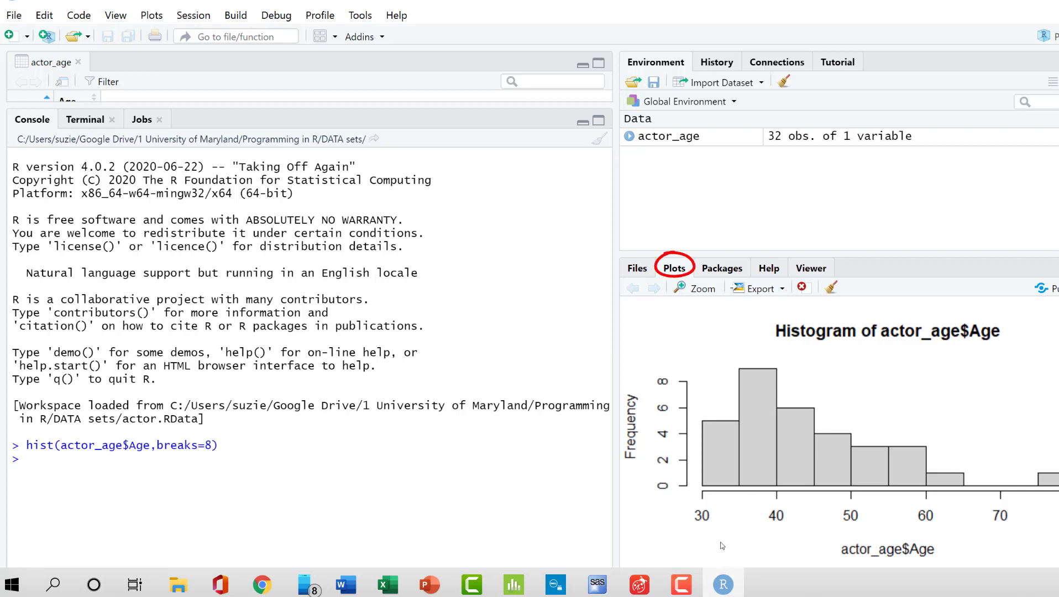
{"action": "mouse_move", "coordinate": [712, 500]}
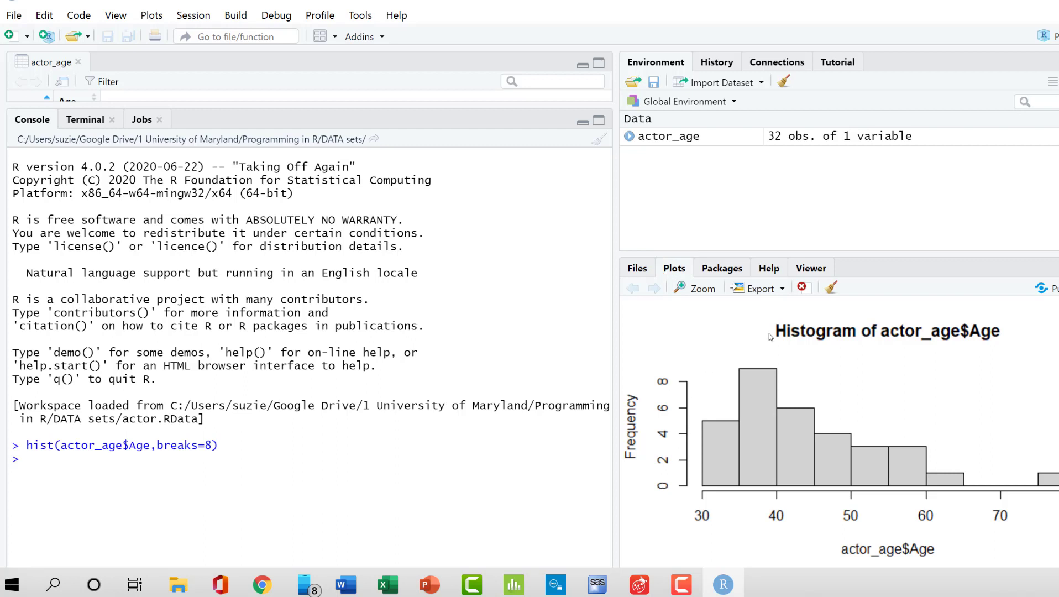
{"action": "mouse_move", "coordinate": [714, 514]}
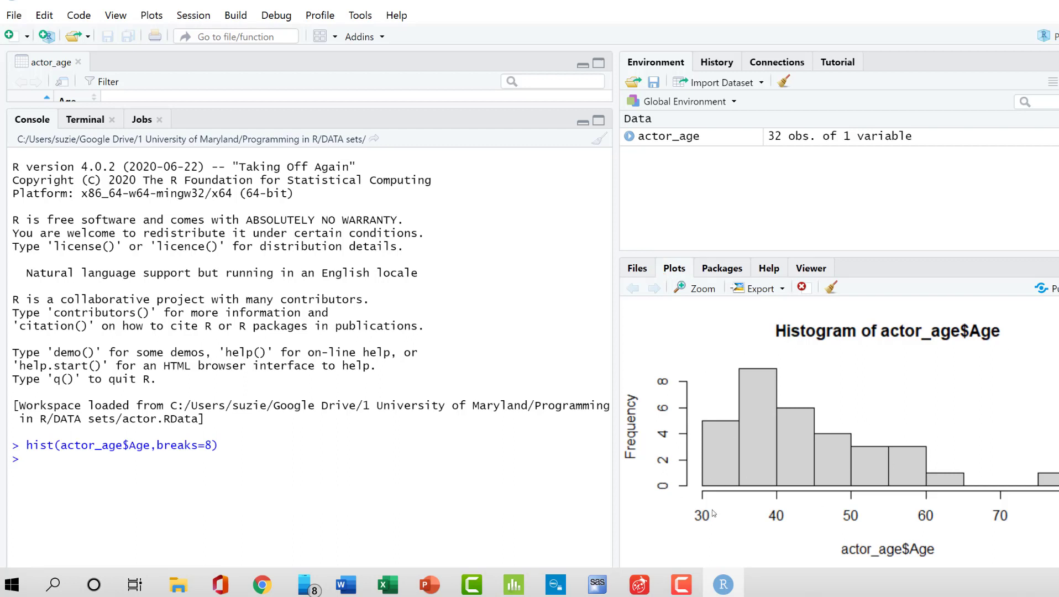
{"action": "mouse_move", "coordinate": [751, 513]}
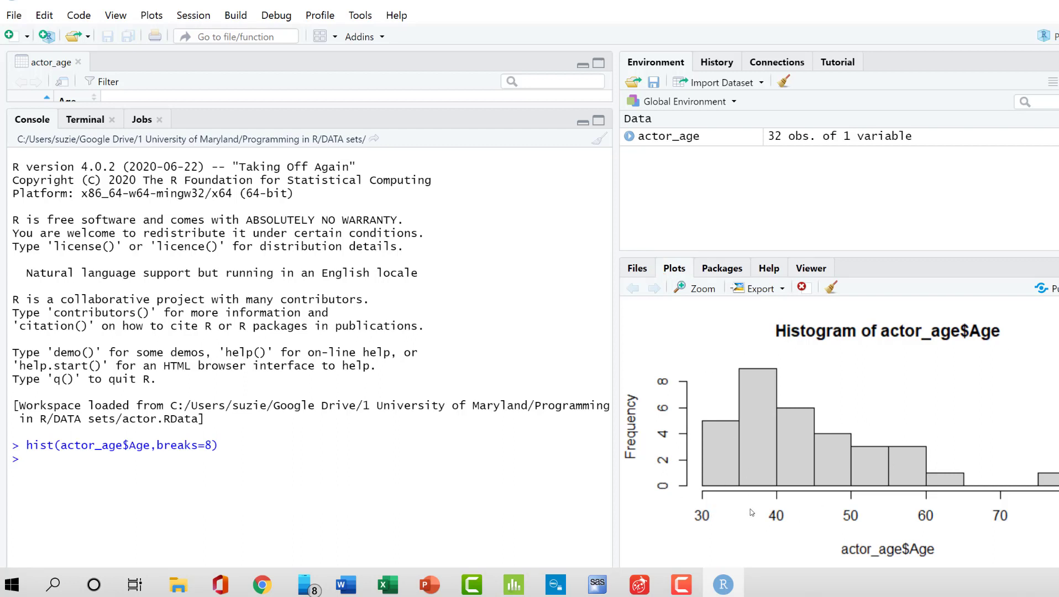